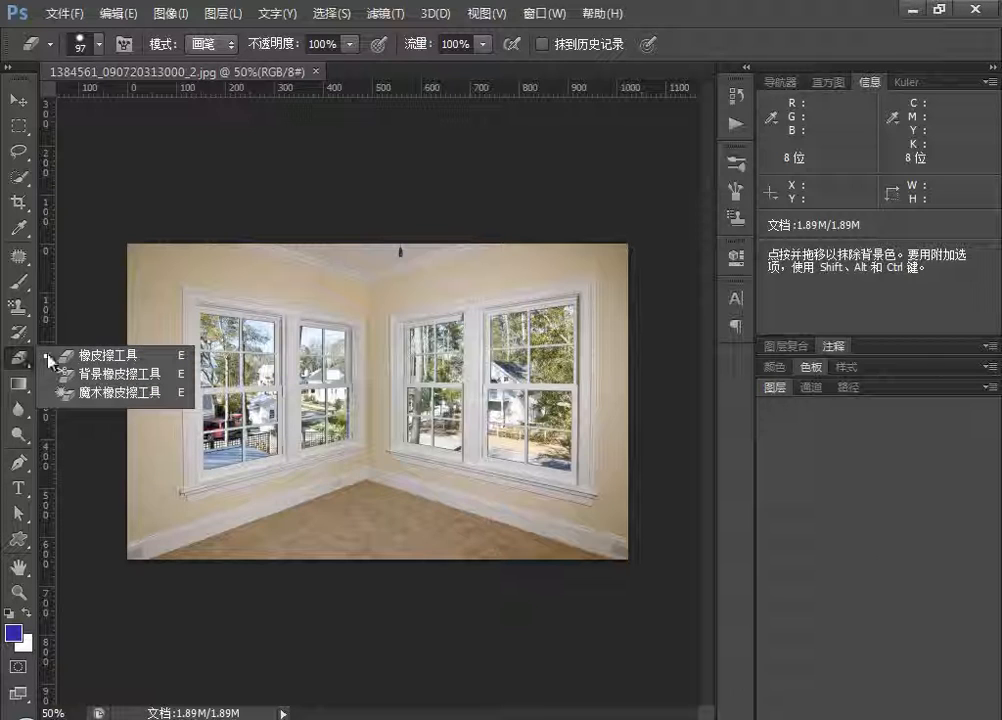
{"action": "mouse_move", "coordinate": [118, 374]}
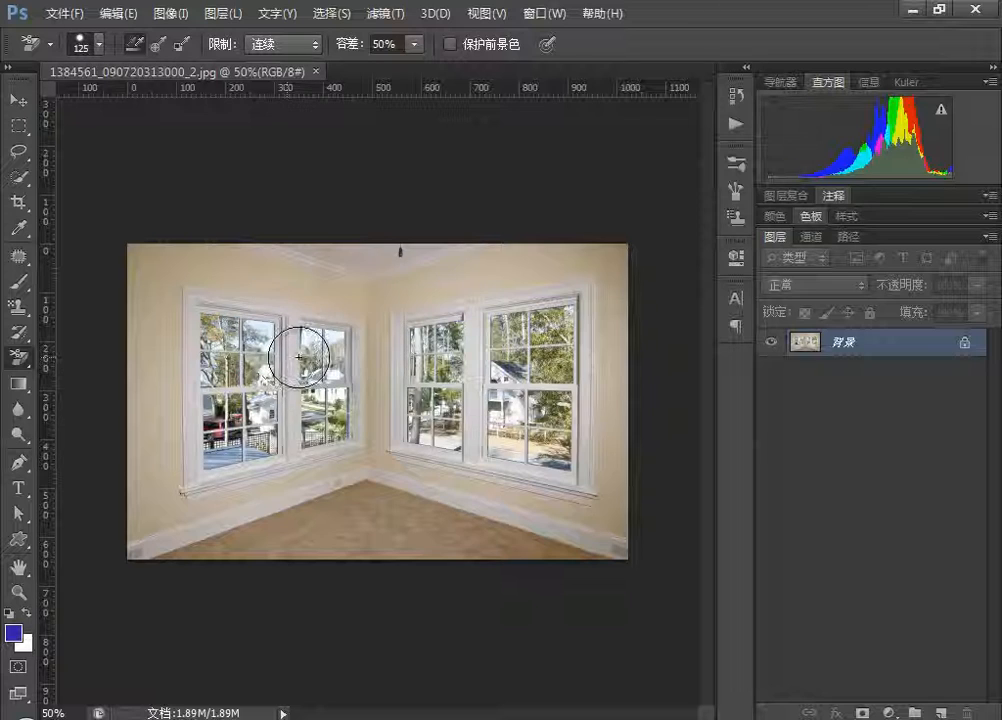
Choose the Background Eraser Tool from the eraser flyout.
{"action": "left_click", "coordinate": [298, 358]}
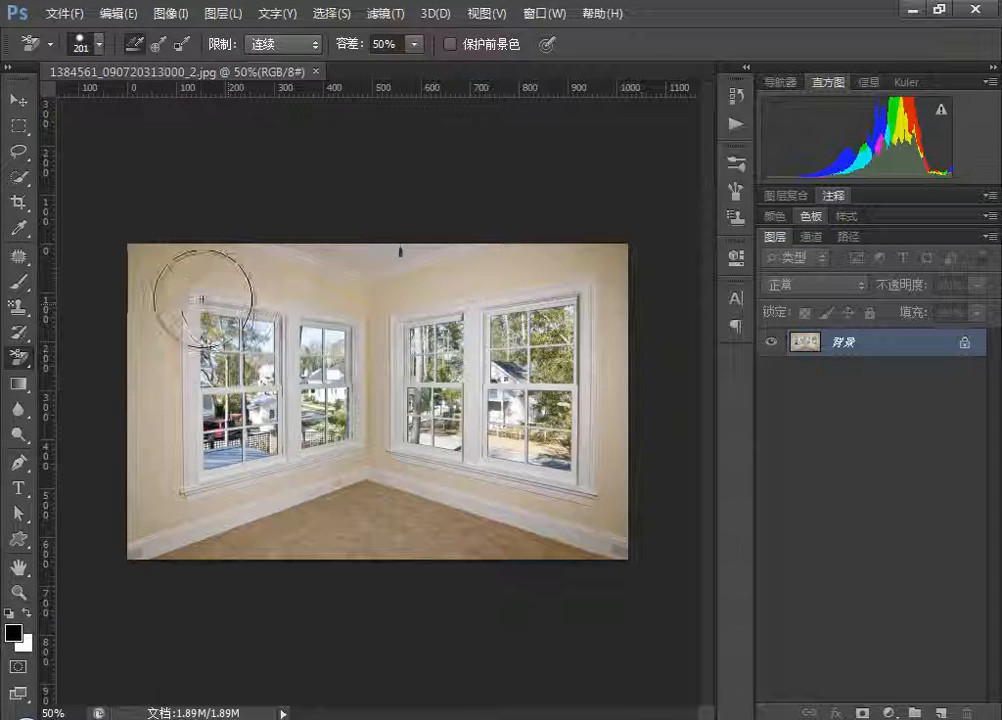
Erase a round patch of the upper-left wall and fill the layer beneath with black.
{"action": "left_click", "coordinate": [192, 302]}
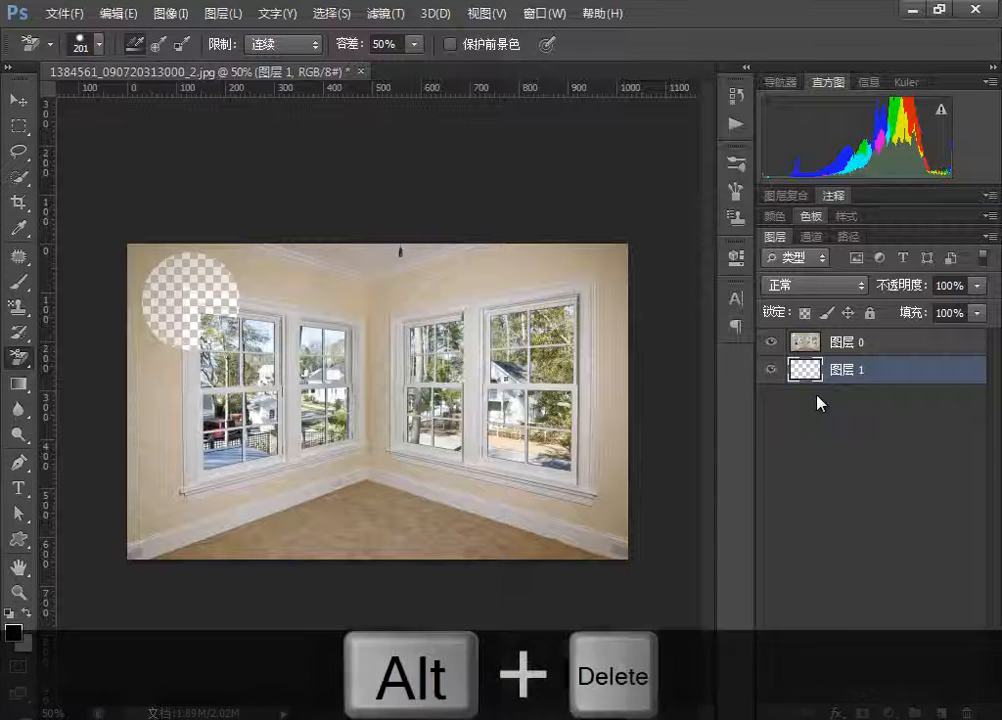
{"action": "key", "text": "Alt+Delete"}
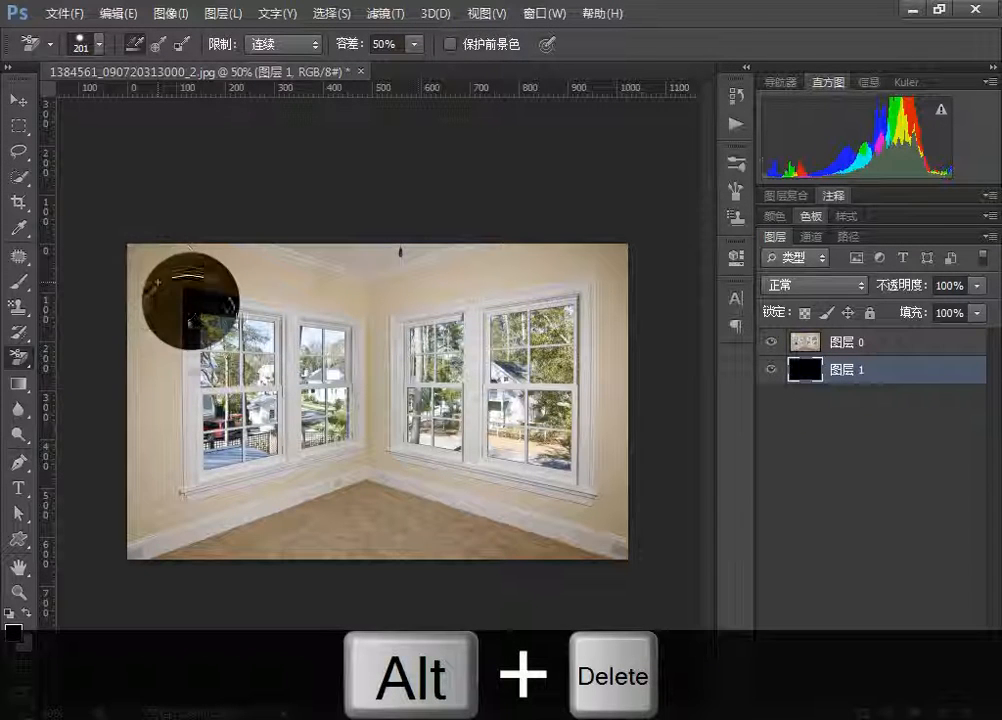
{"action": "key", "text": "Alt+Delete"}
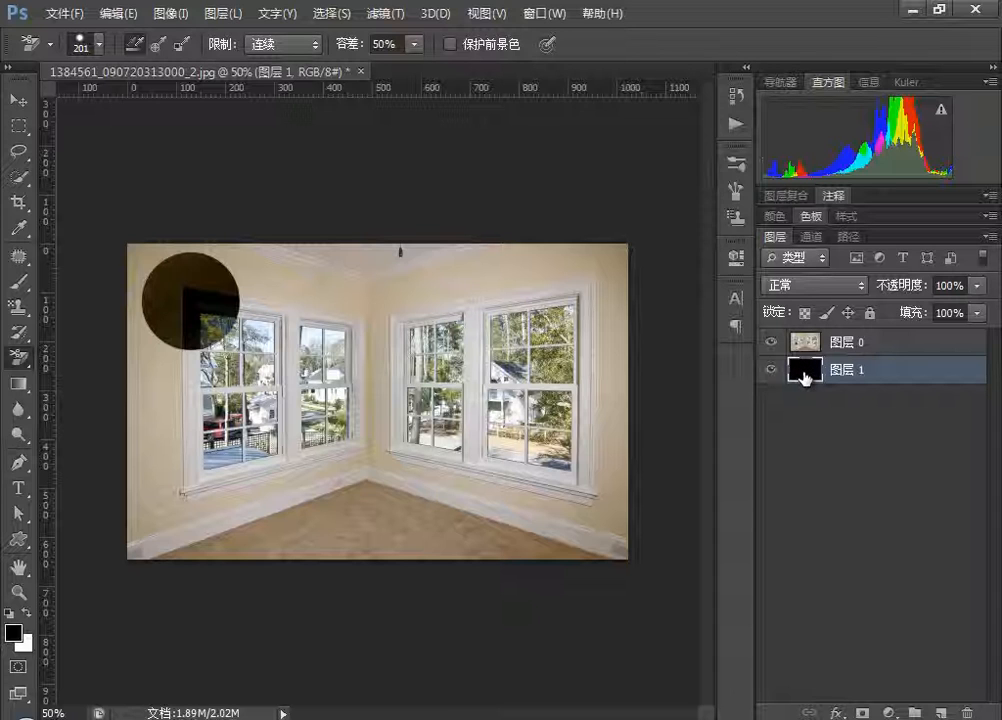
Lighten the black fill to a light grey via Hue/Saturation (Ctrl+U).
{"action": "key", "text": "Ctrl+U"}
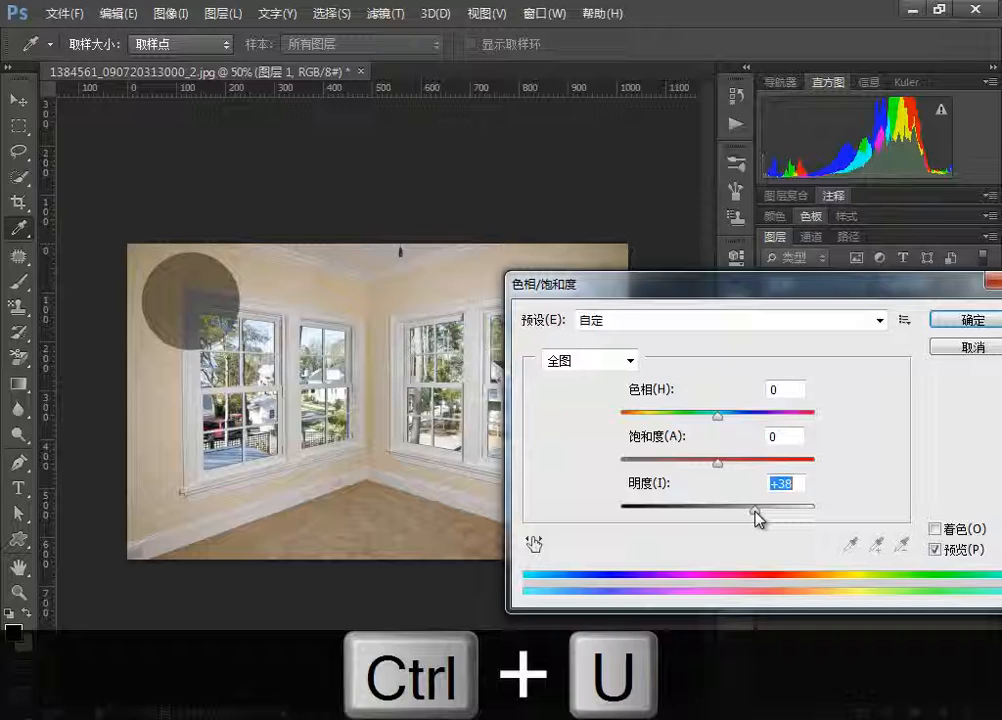
{"action": "left_click_drag", "start_coordinate": [756, 504], "coordinate": [770, 504]}
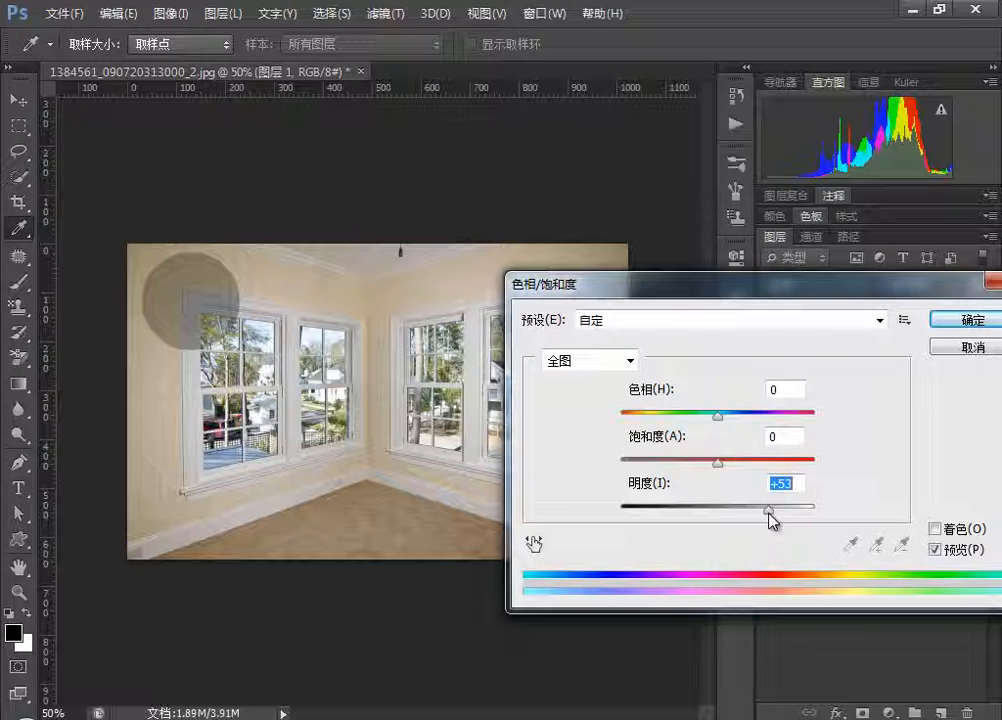
{"action": "left_click_drag", "start_coordinate": [716, 460], "coordinate": [700, 460]}
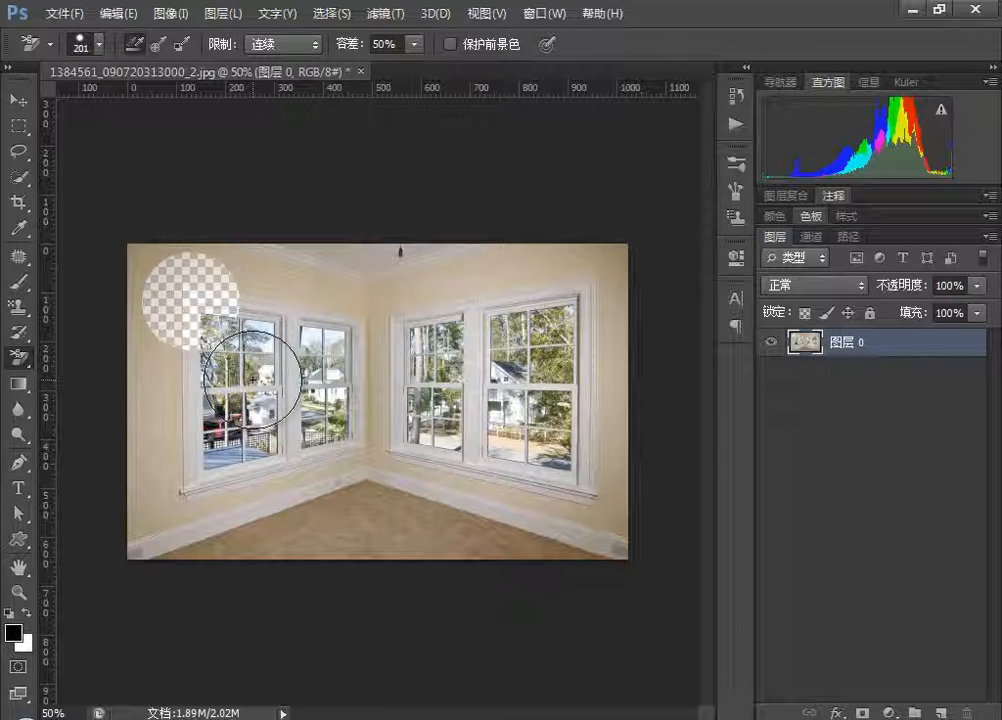
Undo the floor and lower-wall test erasures, reverting the photo to its original state.
{"action": "key", "text": "ctrl+alt+z"}
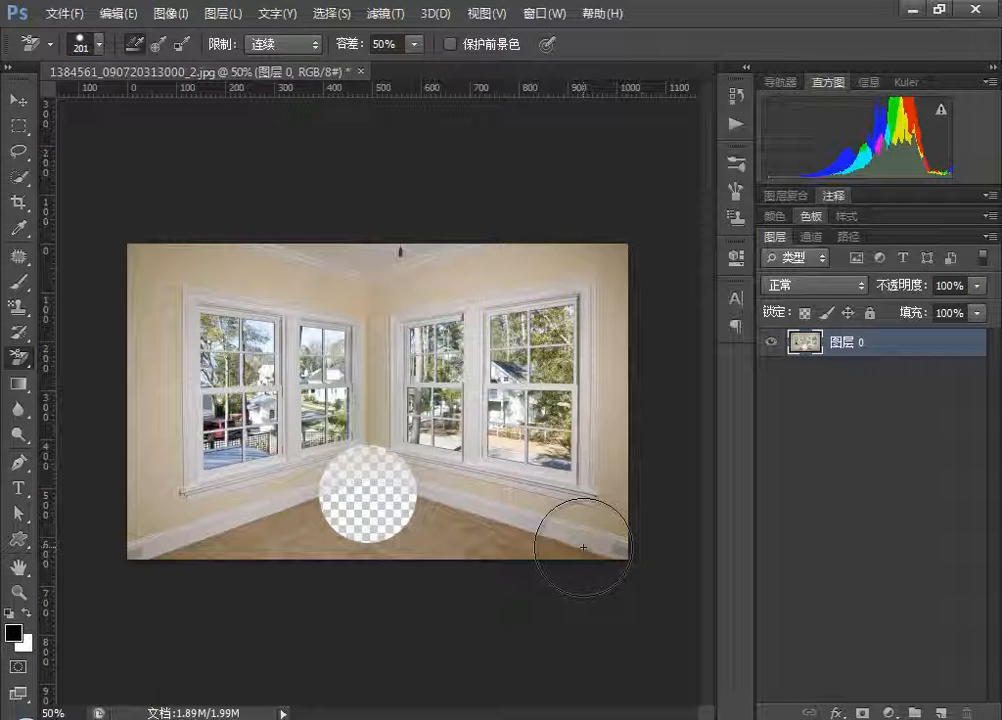
{"action": "key", "text": "ctrl+alt+z"}
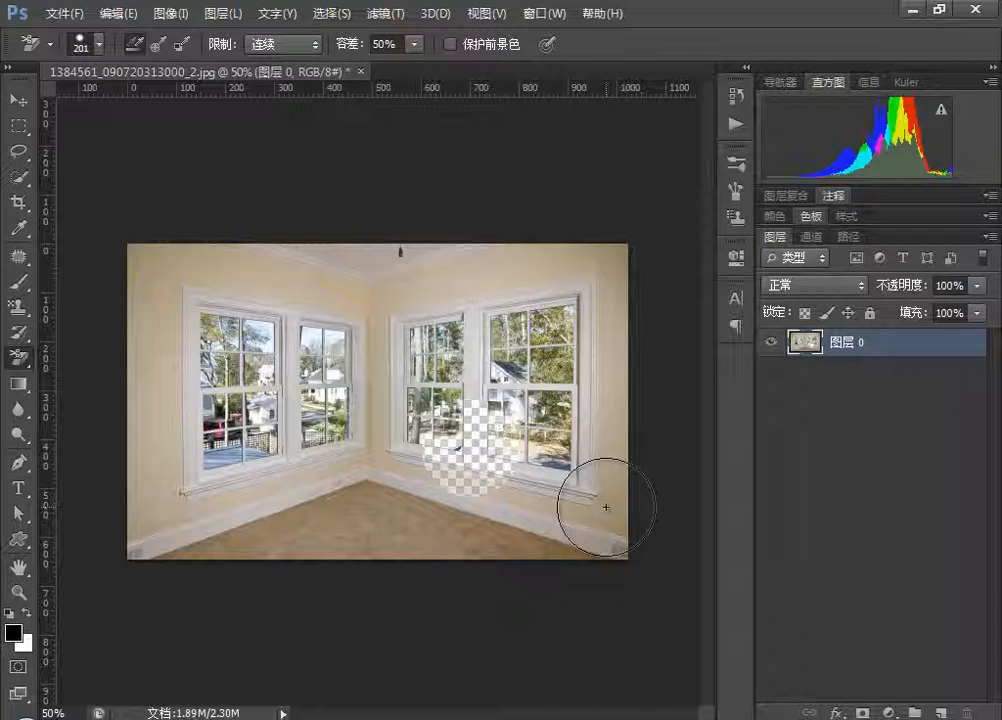
{"action": "key", "text": "Ctrl+Alt+Z"}
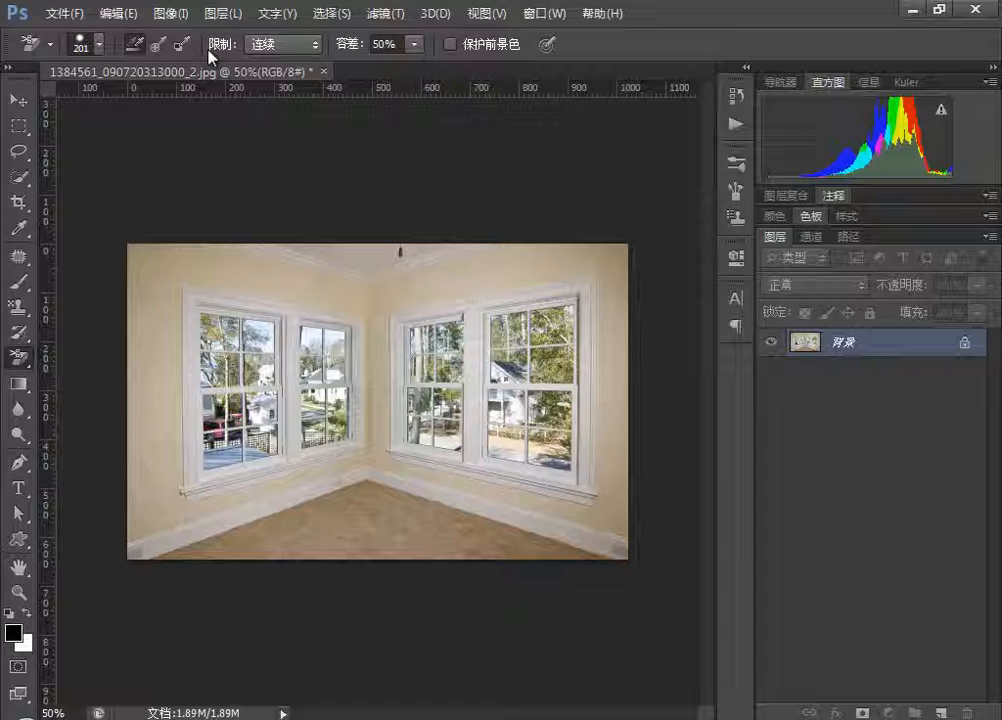
Darken the photo's midtones with an Image > Adjustments > Curves adjustment.
{"action": "left_click", "coordinate": [168, 12]}
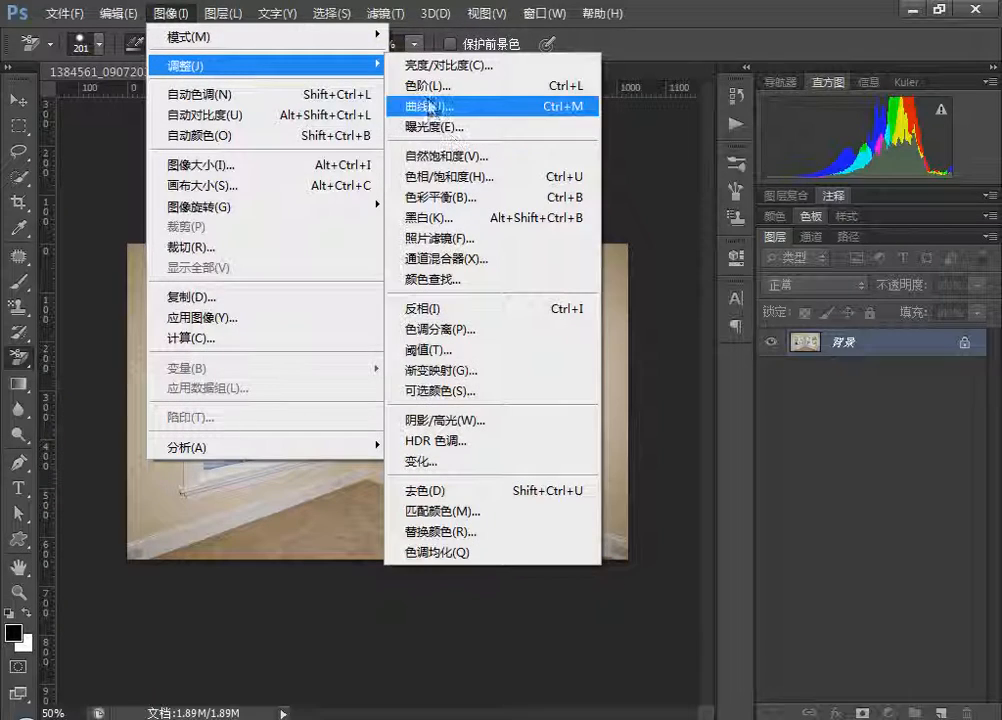
{"action": "left_click", "coordinate": [430, 106]}
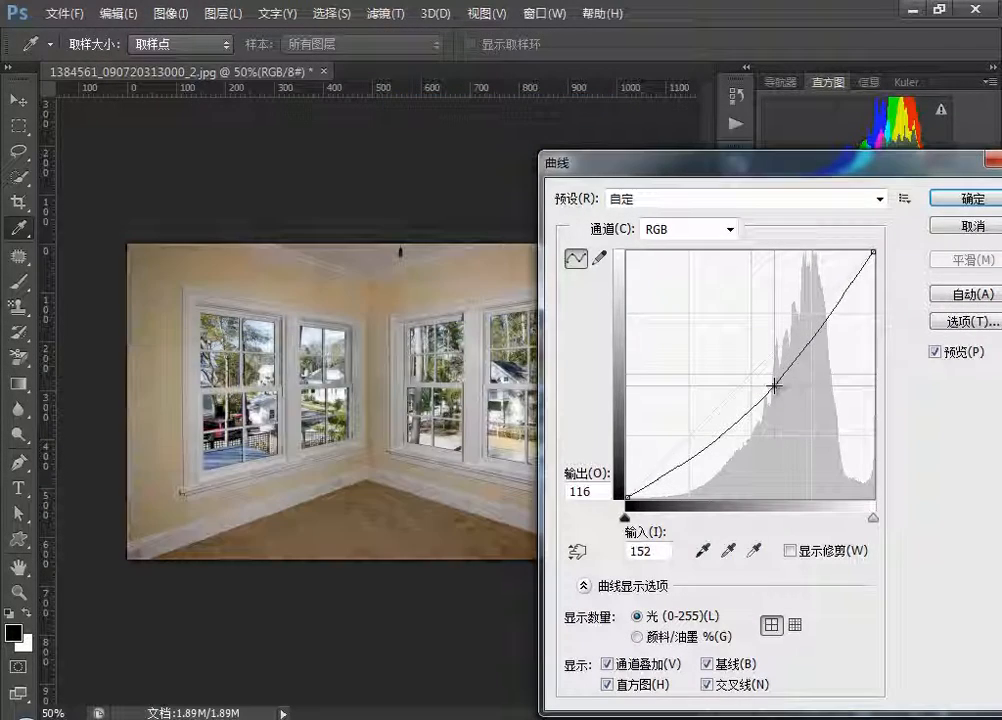
{"action": "left_click", "coordinate": [960, 198]}
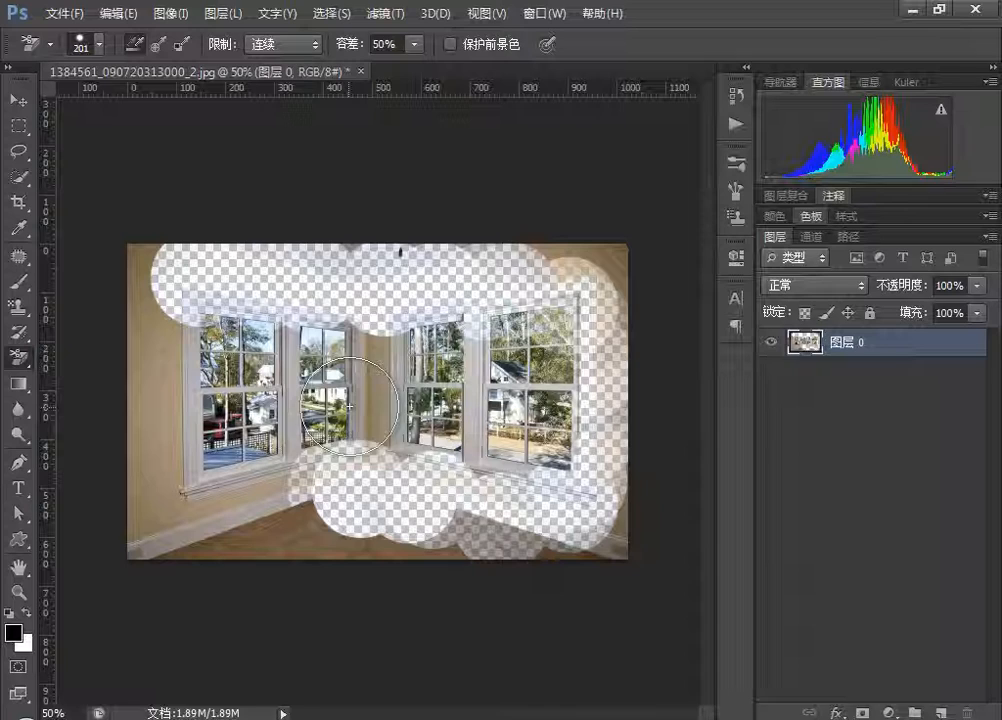
Undo, erase a test swathe across walls, ceiling and floor, then undo it again.
{"action": "key", "text": "Ctrl+Alt+Z"}
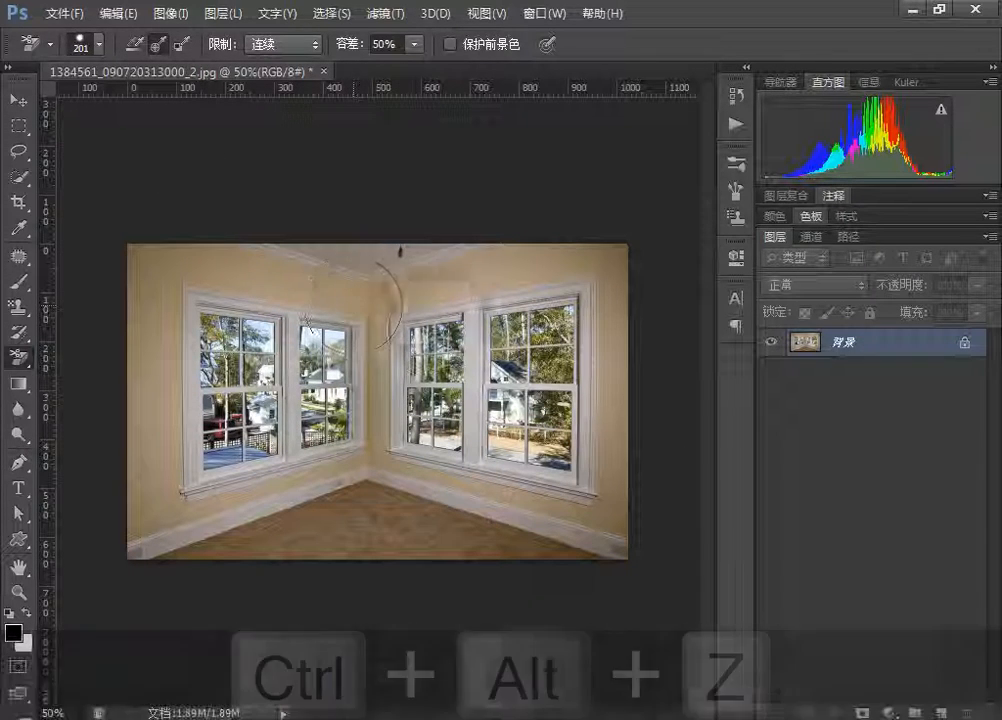
{"action": "left_click", "coordinate": [528, 268]}
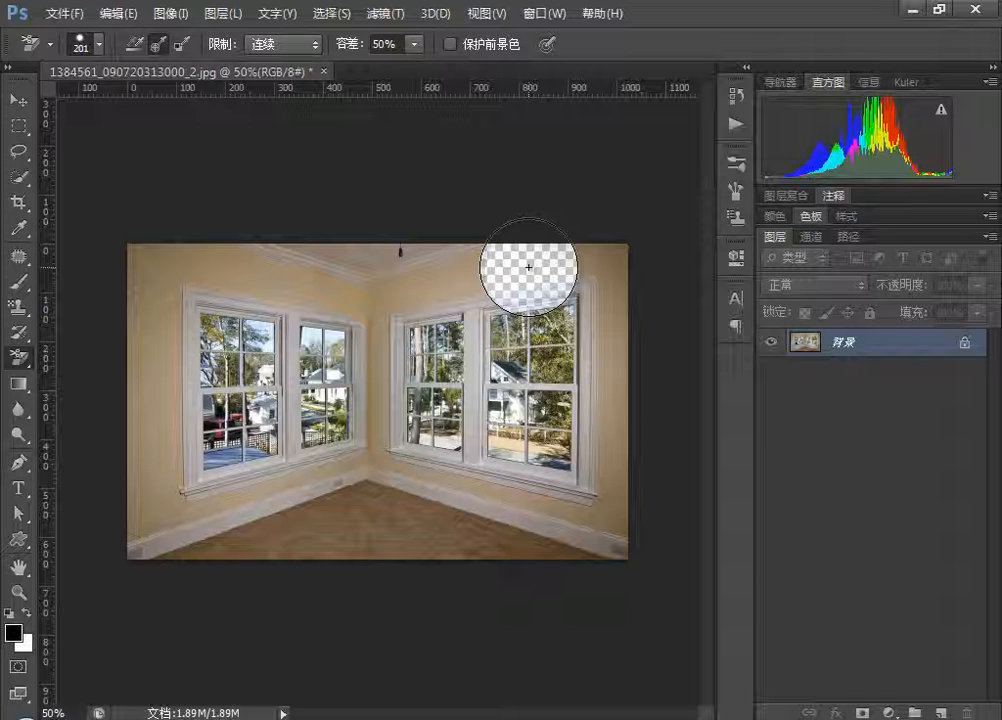
{"action": "left_click_drag", "start_coordinate": [528, 268], "coordinate": [304, 304]}
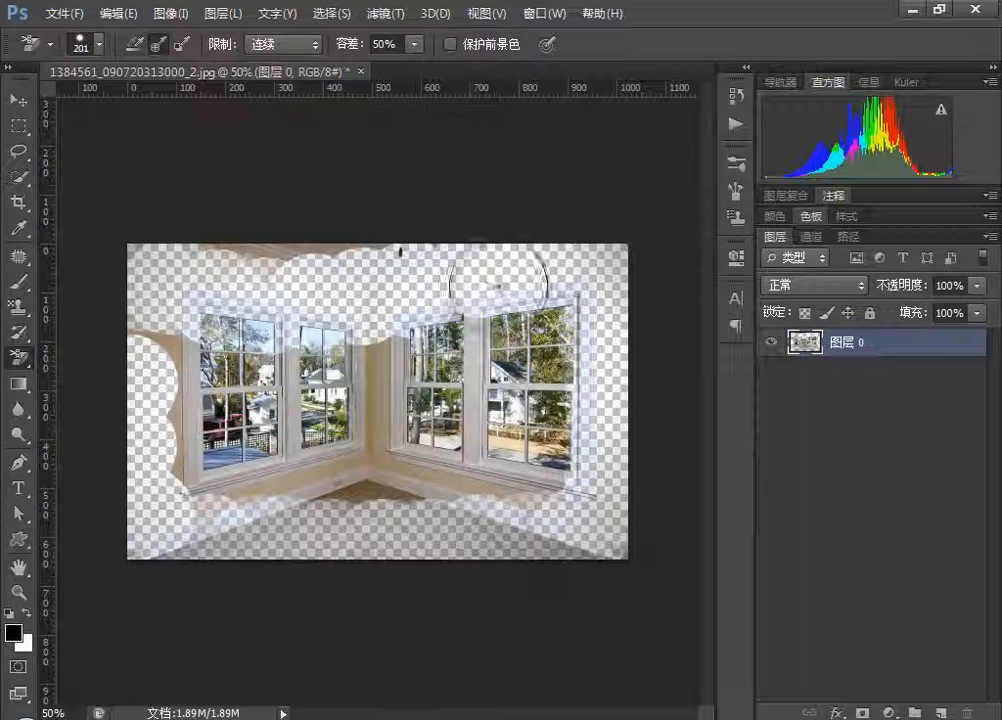
{"action": "key", "text": "ctrl+alt+z"}
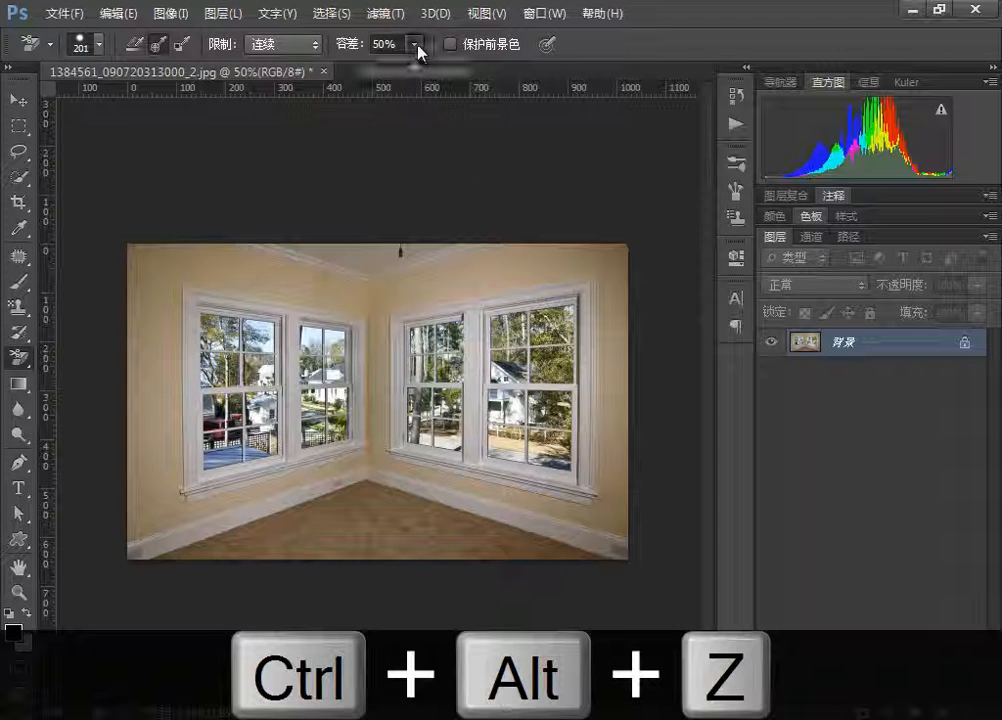
Lower Tolerance to 11% and erase the walls while the window frames stay intact.
{"action": "left_click", "coordinate": [424, 44]}
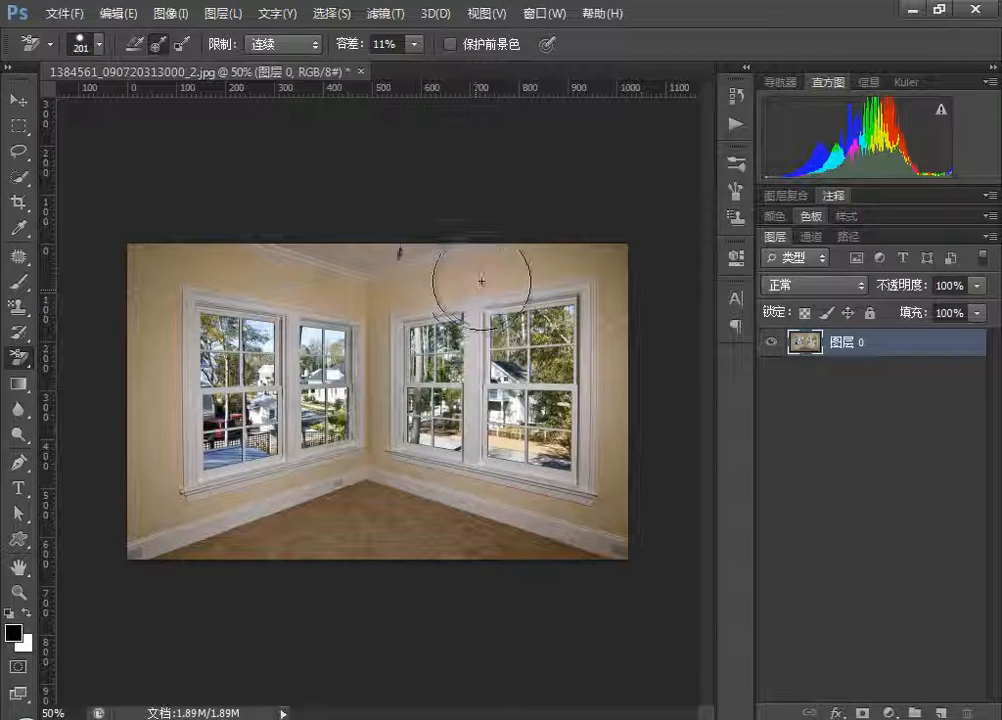
{"action": "left_click", "coordinate": [480, 282]}
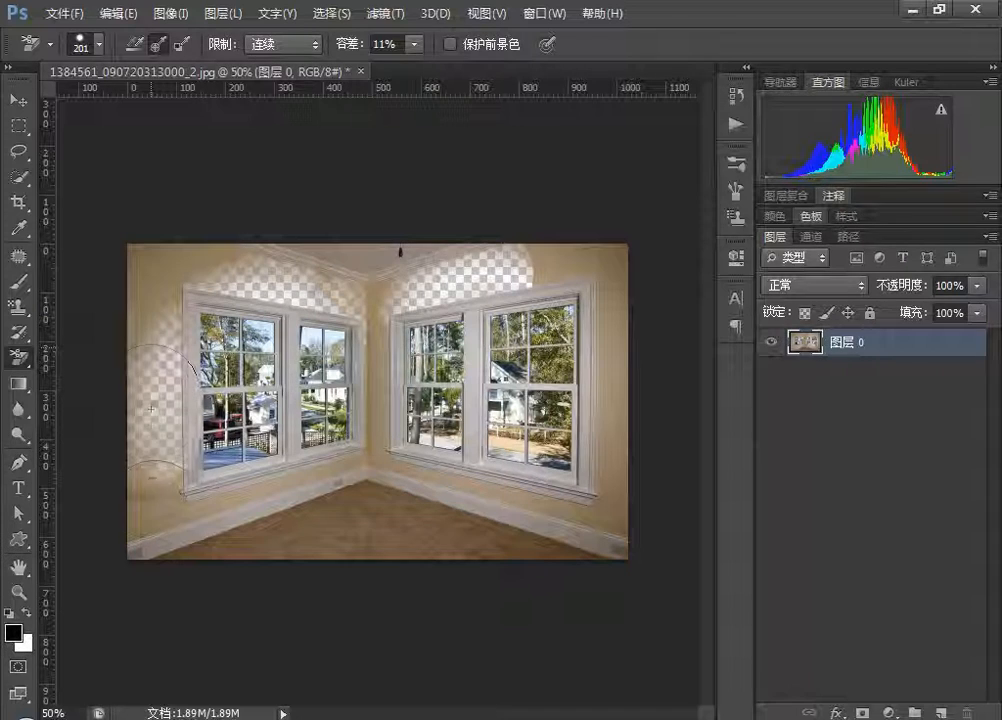
{"action": "left_click_drag", "start_coordinate": [180, 400], "coordinate": [600, 480]}
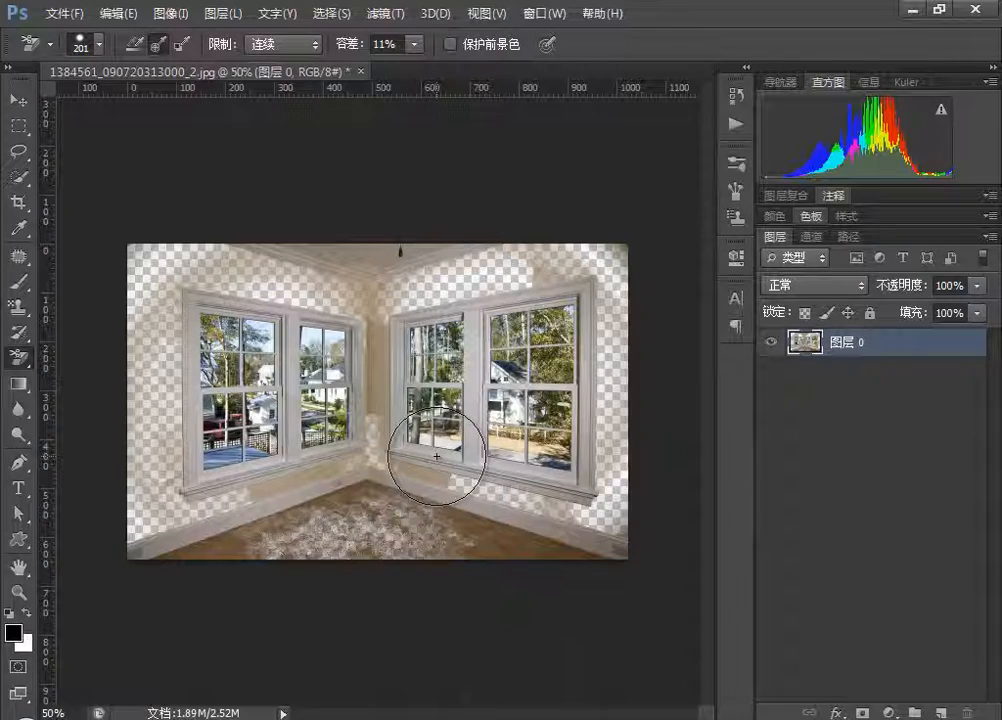
Revert the file with F12 and cancel a Levels adjustment without applying it.
{"action": "key", "text": "F12"}
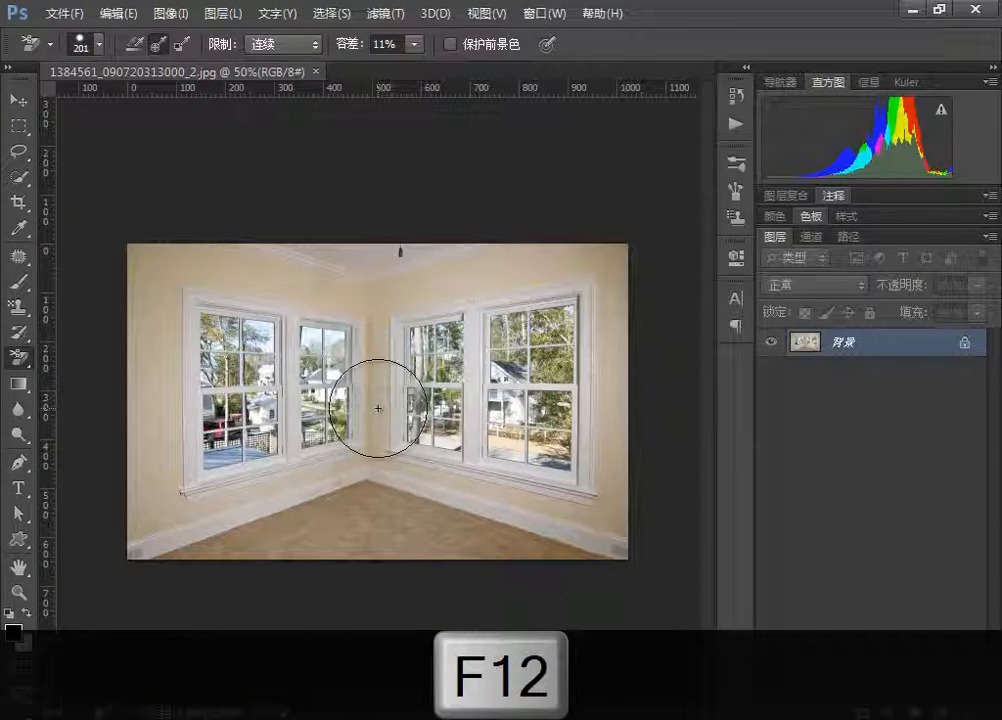
{"action": "left_click", "coordinate": [170, 12]}
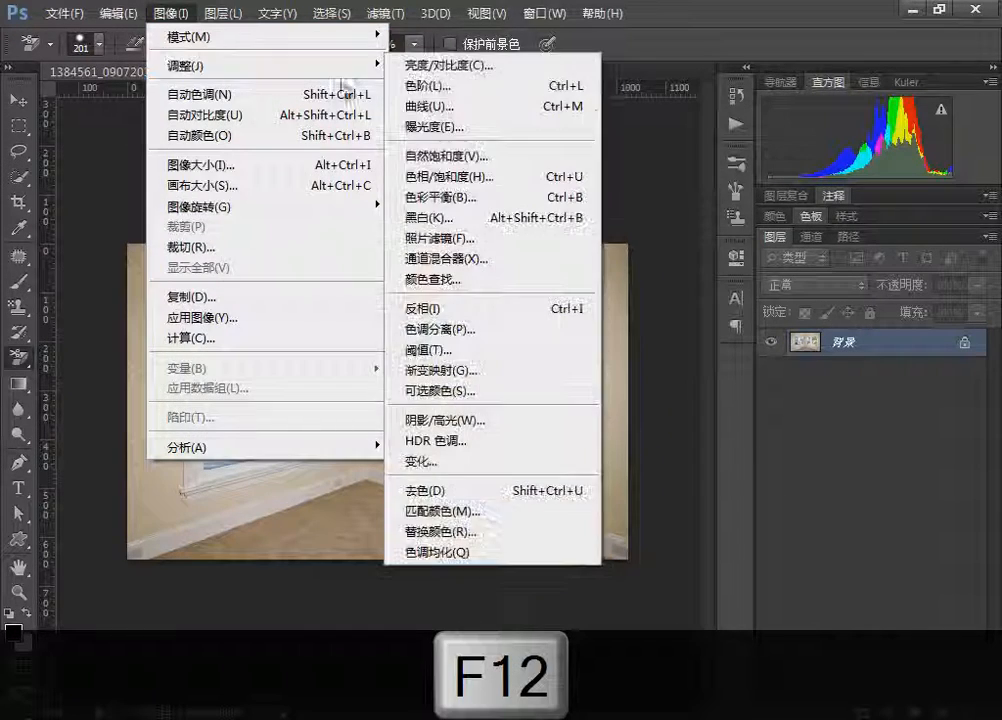
{"action": "left_click", "coordinate": [420, 64]}
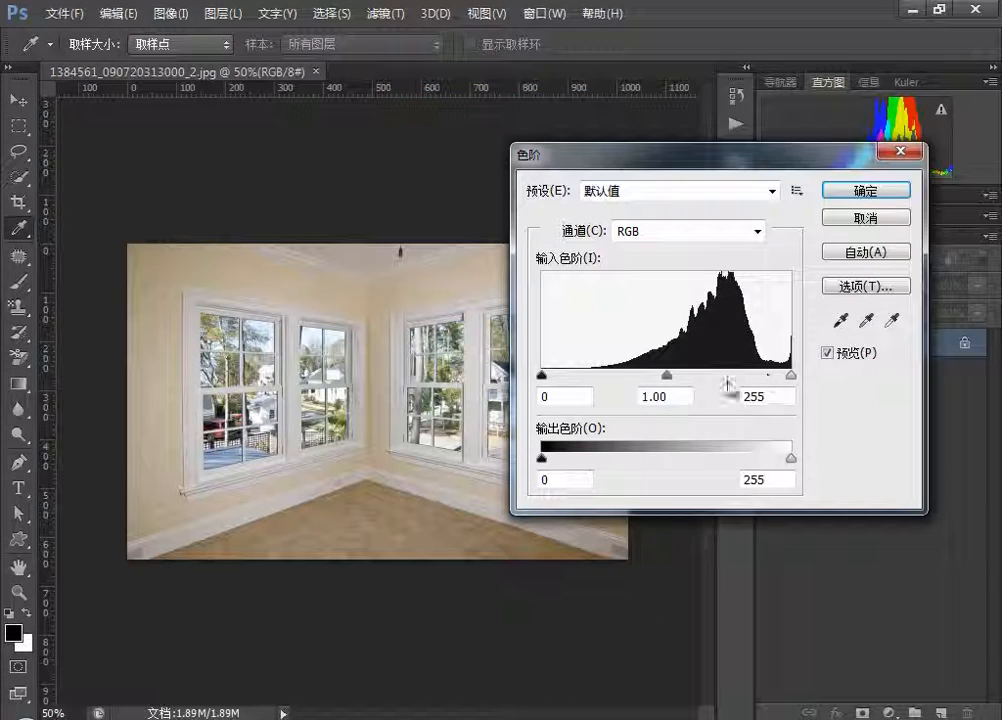
{"action": "left_click", "coordinate": [864, 188]}
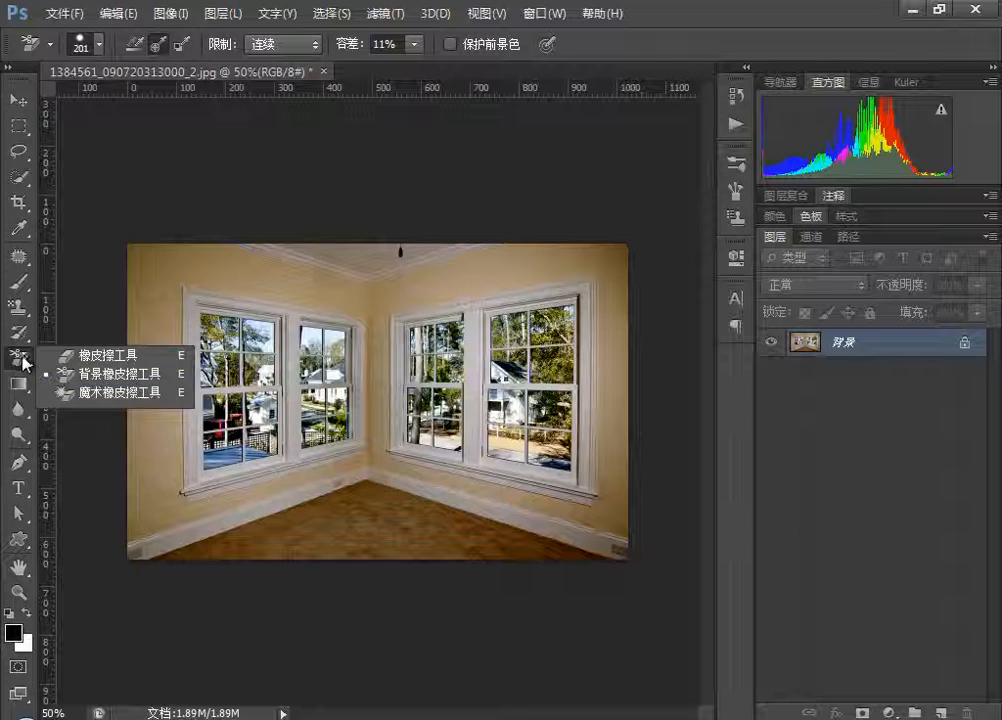
{"action": "left_click", "coordinate": [20, 284]}
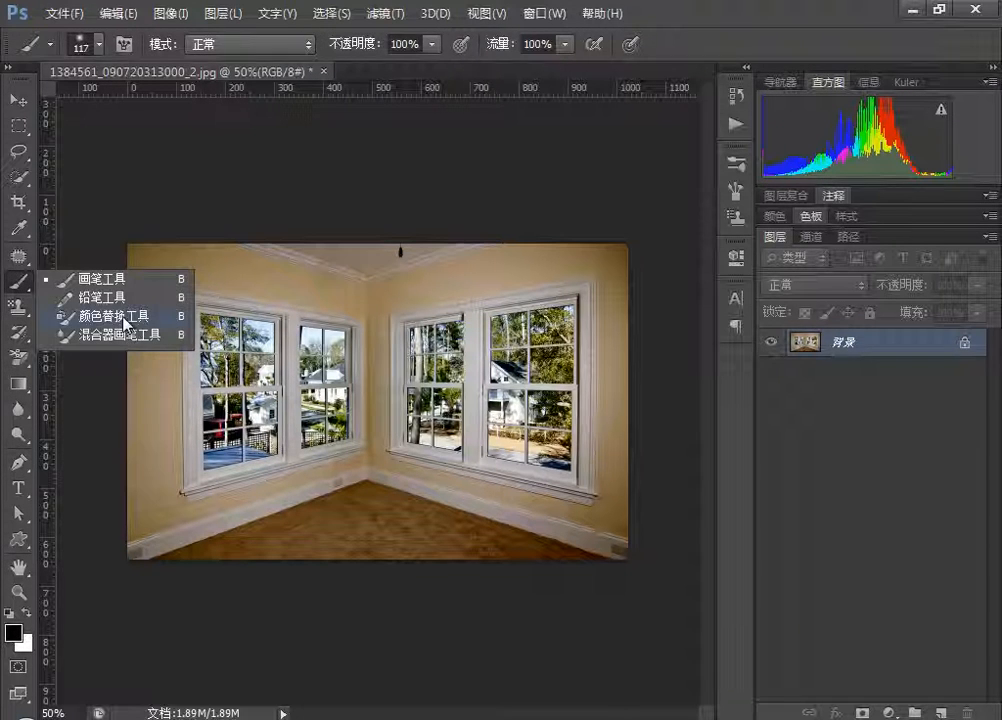
{"action": "left_click", "coordinate": [110, 316]}
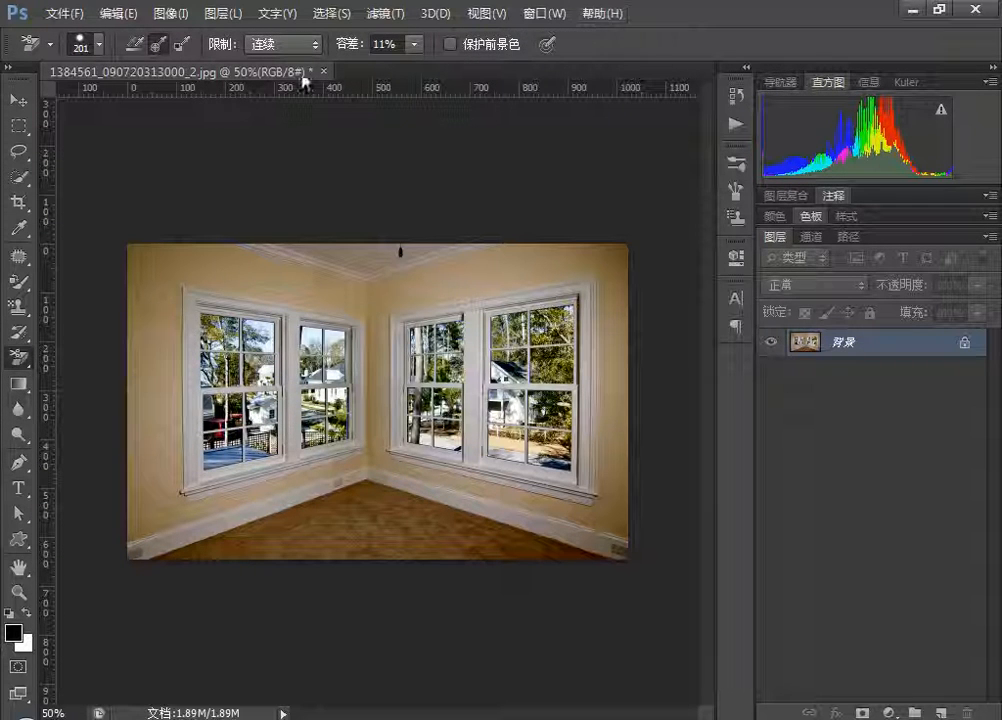
{"action": "mouse_move", "coordinate": [214, 232]}
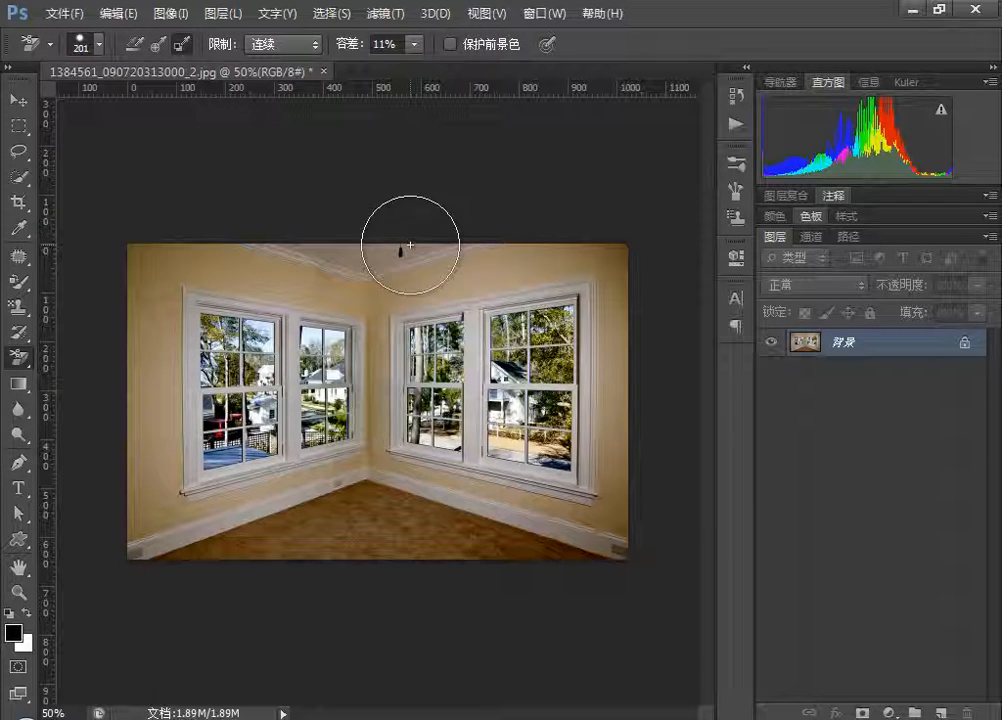
{"action": "left_click", "coordinate": [20, 640]}
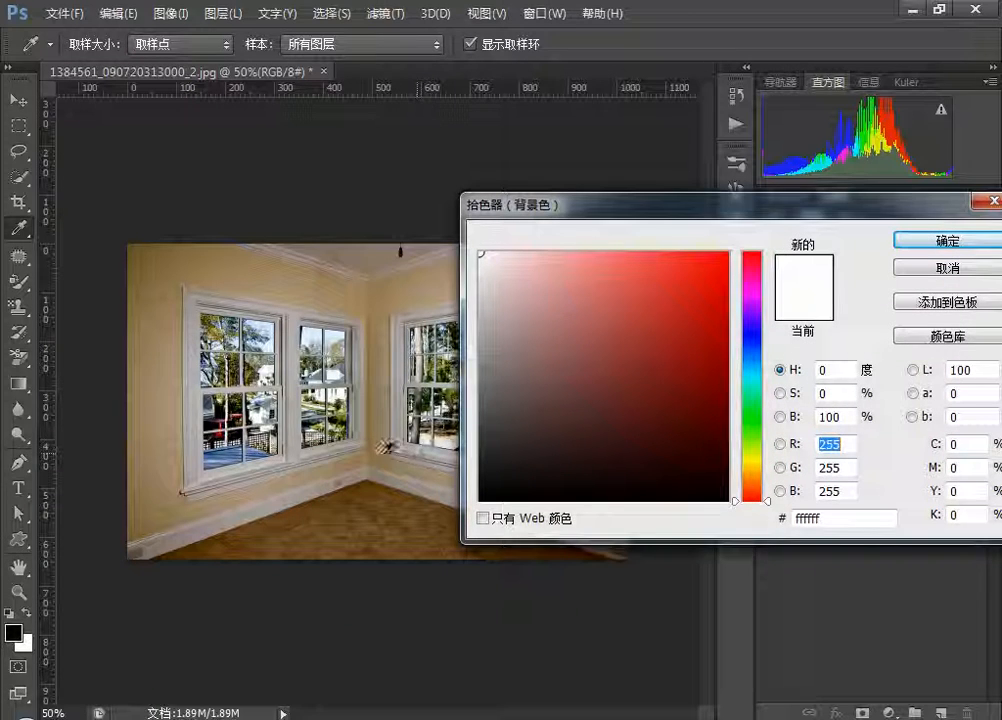
{"action": "left_click", "coordinate": [552, 328]}
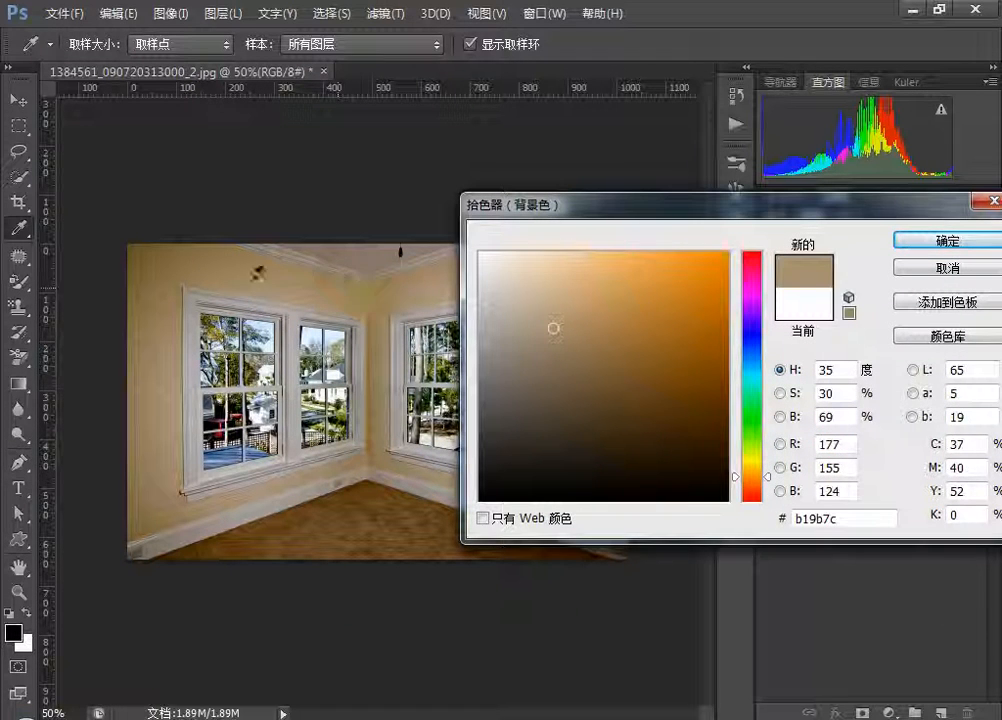
{"action": "left_click", "coordinate": [944, 240]}
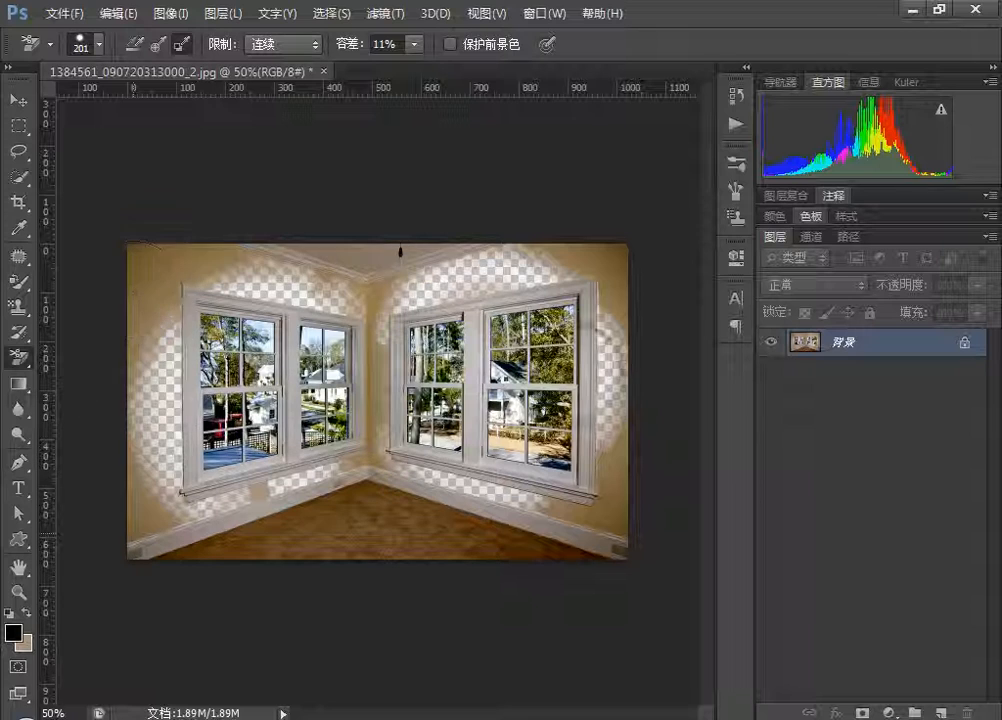
{"action": "left_click", "coordinate": [20, 646]}
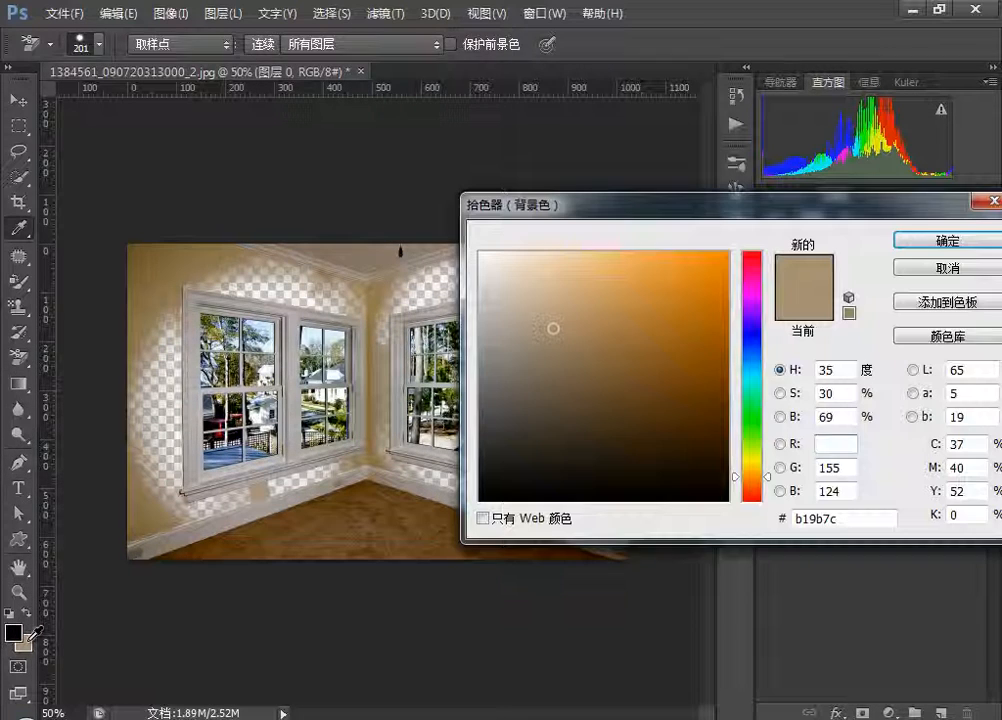
{"action": "left_click", "coordinate": [940, 240]}
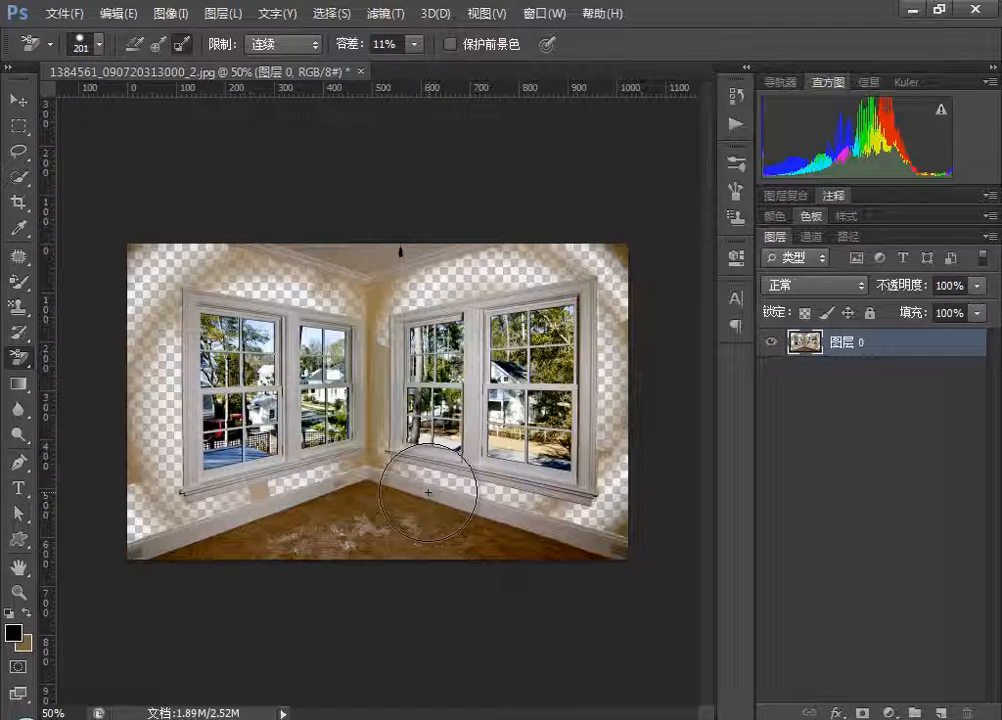
{"action": "mouse_move", "coordinate": [200, 290]}
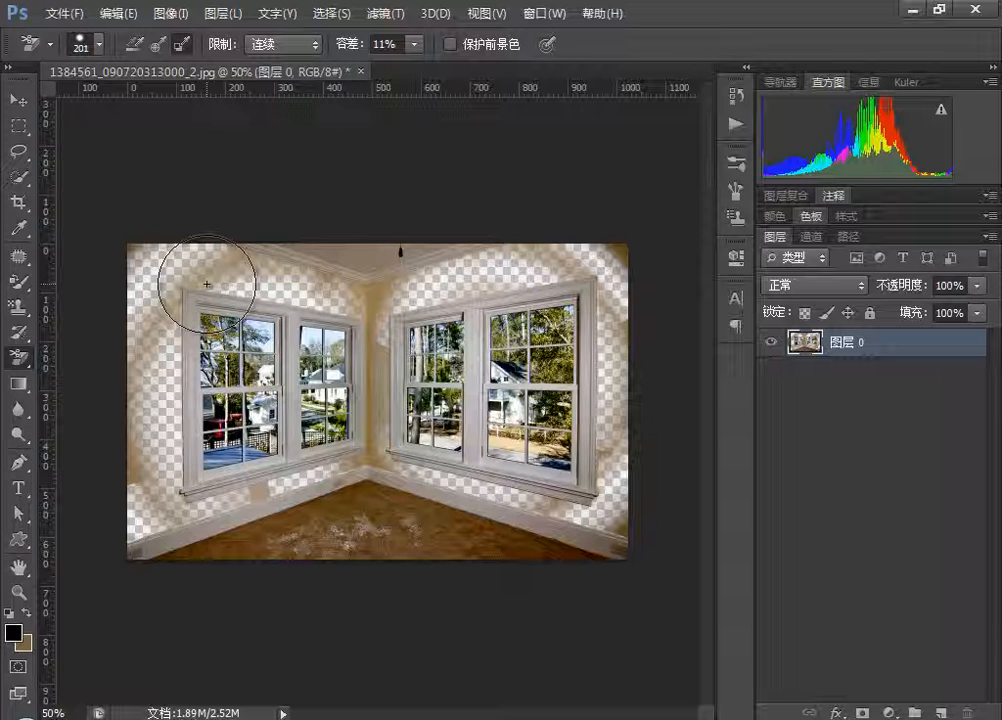
{"action": "key", "text": "ctrl+alt+z"}
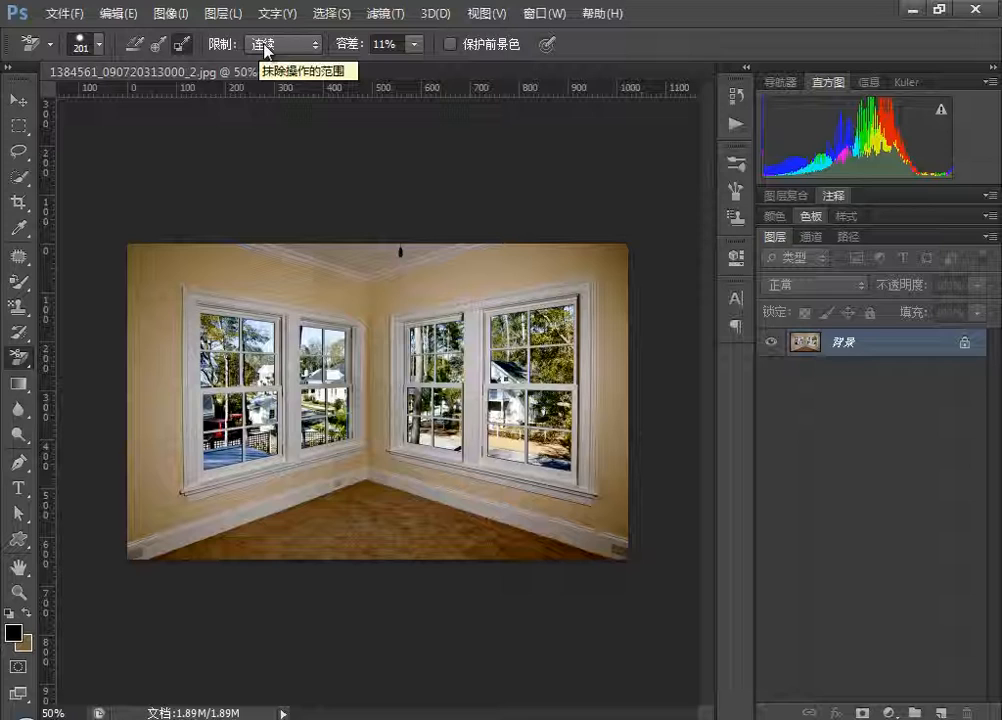
Set a darker brown as the background colour.
{"action": "left_click", "coordinate": [280, 44]}
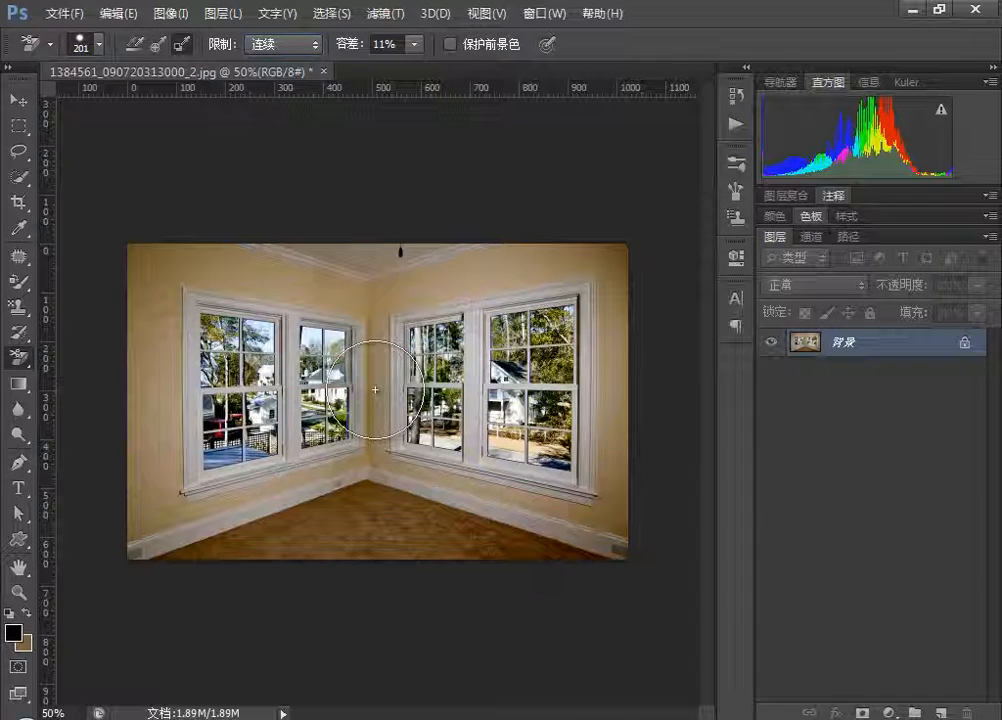
{"action": "left_click_drag", "start_coordinate": [376, 390], "coordinate": [240, 130]}
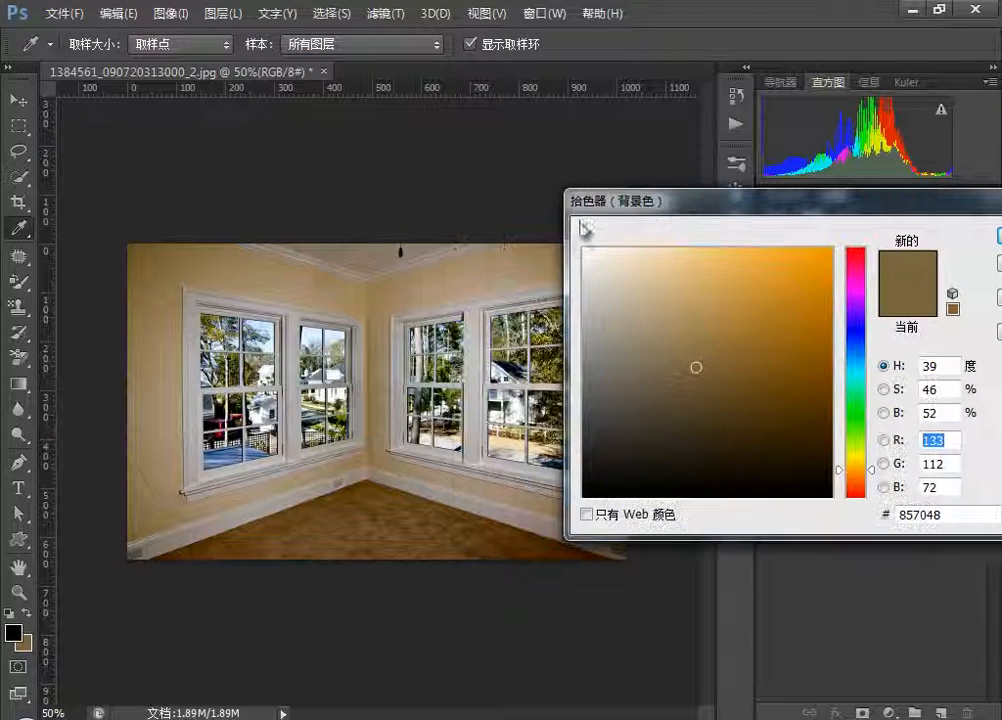
{"action": "mouse_move", "coordinate": [468, 412]}
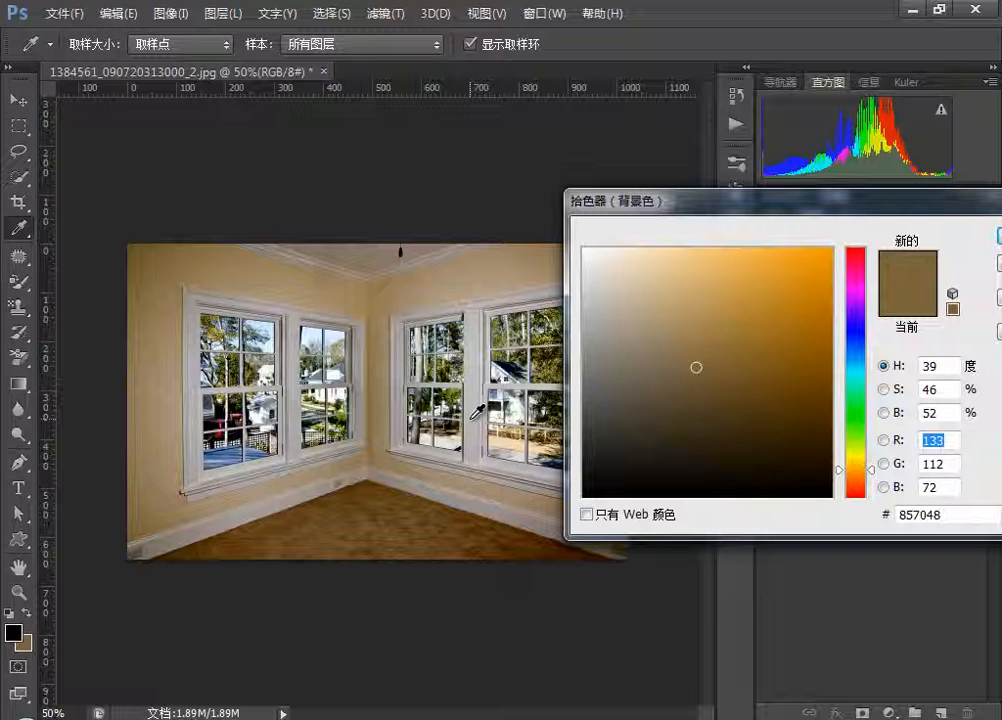
{"action": "left_click", "coordinate": [588, 336]}
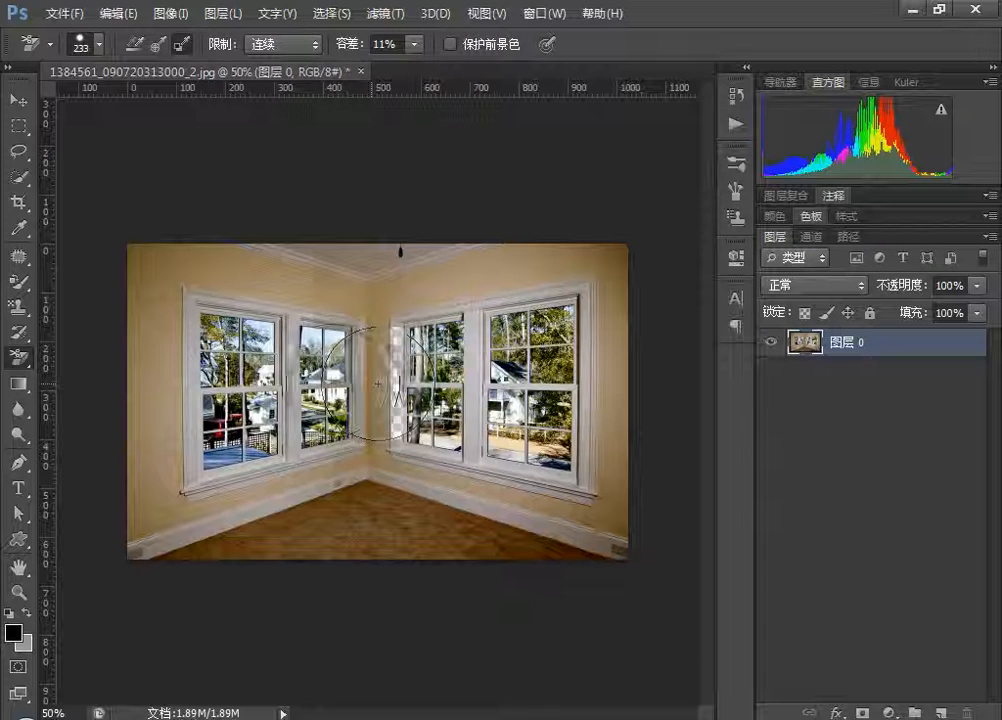
Erase more wall at the corner between windows, then step back.
{"action": "left_click", "coordinate": [356, 380]}
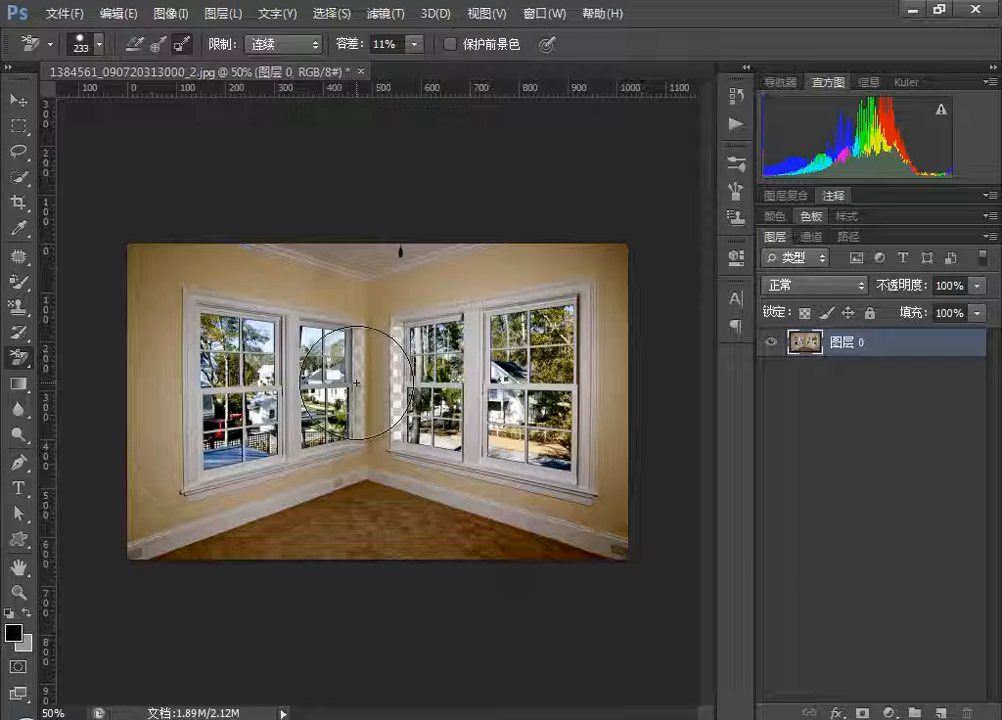
{"action": "key", "text": "Ctrl+Alt+Z"}
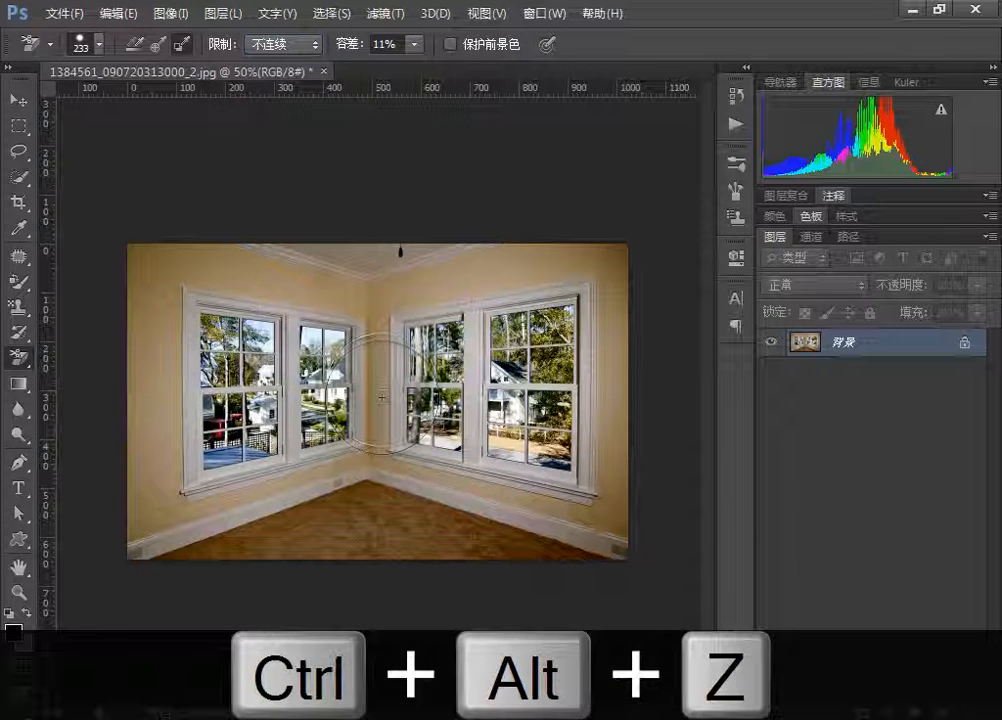
Undo the remaining erasing steps before switching to Find Edges at 15% tolerance.
{"action": "key", "text": "ctrl+alt+z"}
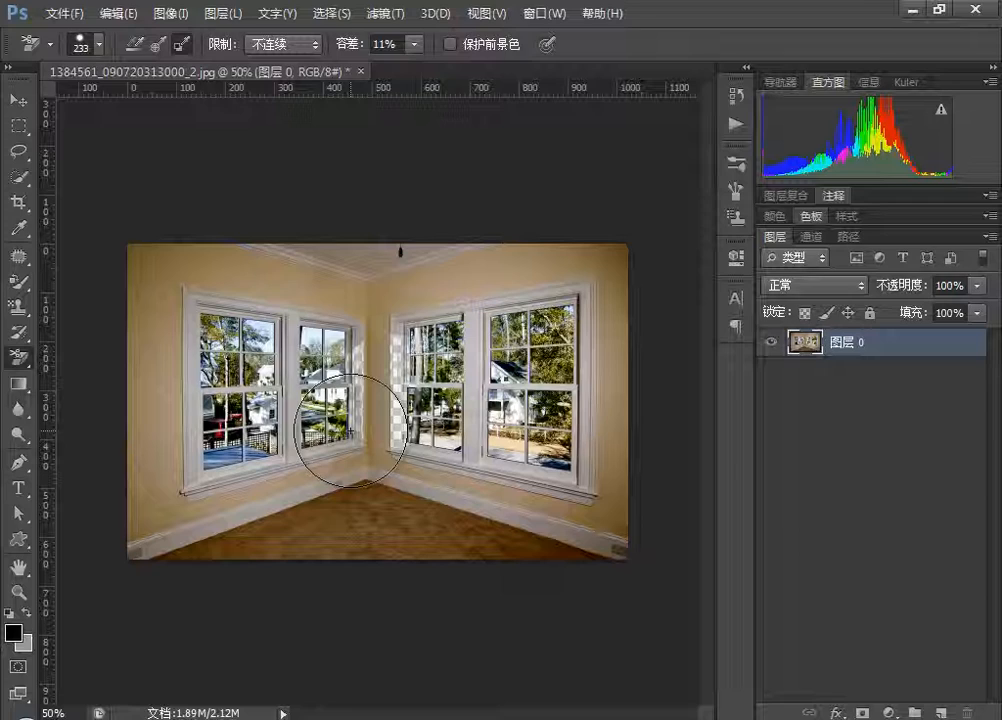
{"action": "key", "text": "ctrl+alt+z"}
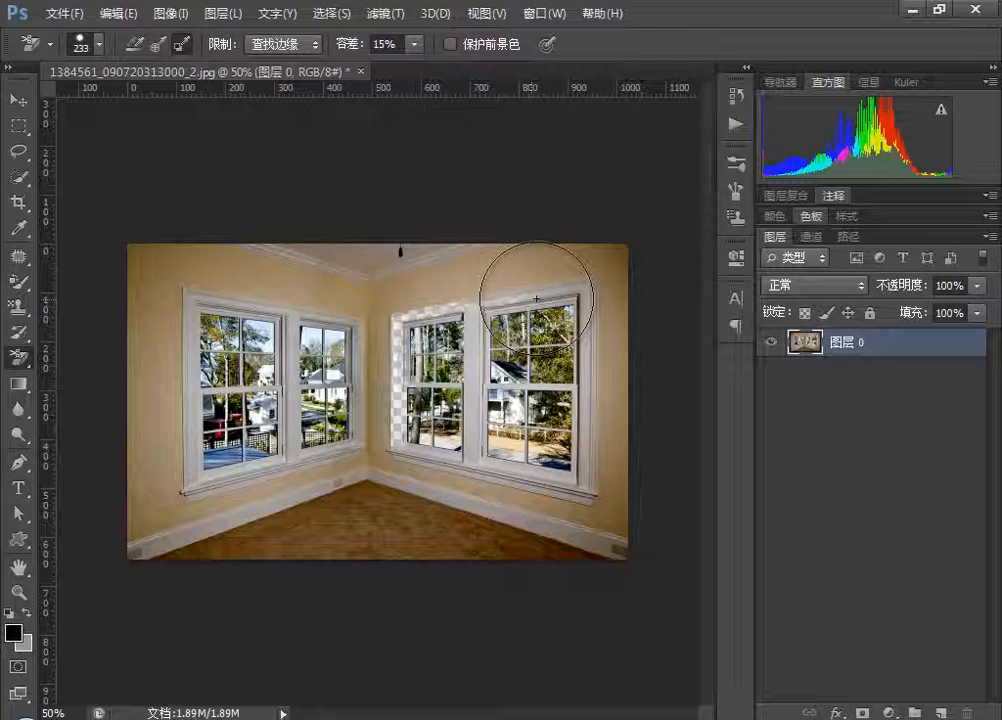
Erase wall along the right-hand window frame, then set Limits to Contiguous.
{"action": "left_click_drag", "start_coordinate": [536, 296], "coordinate": [600, 330]}
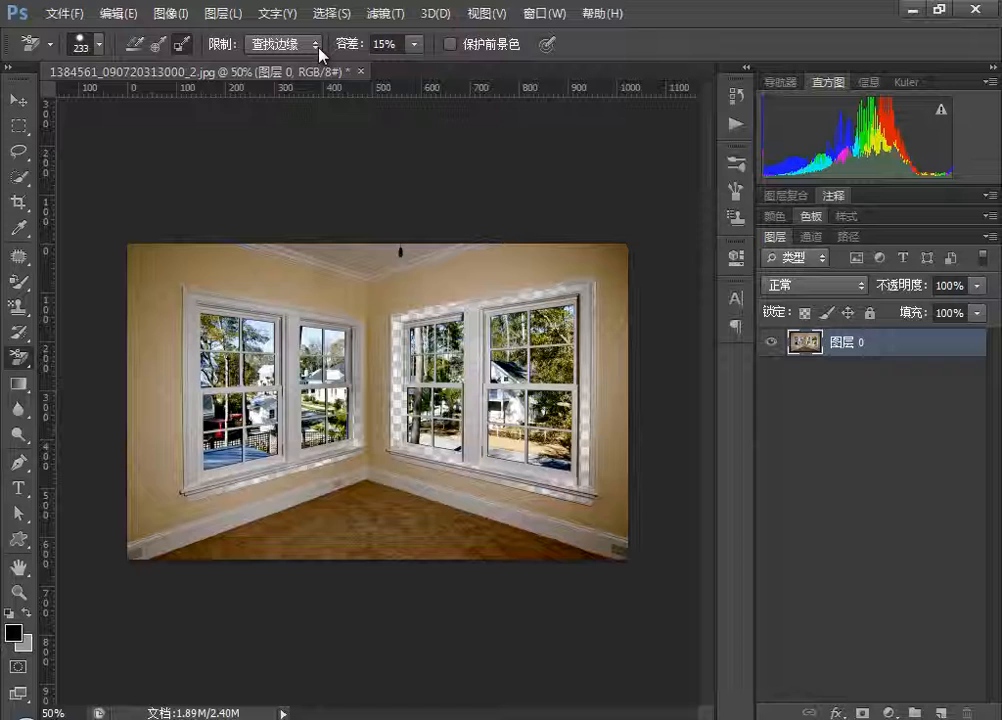
{"action": "left_click", "coordinate": [310, 44]}
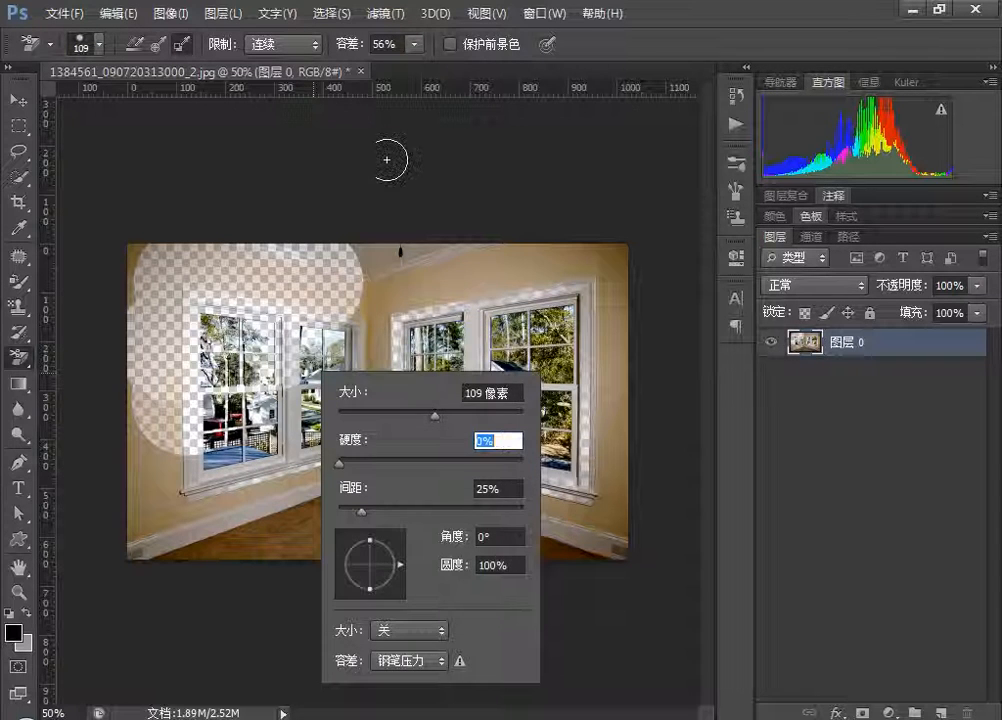
Undo, then sample the wall colour as the background swatch.
{"action": "key", "text": "Ctrl+Alt+Z"}
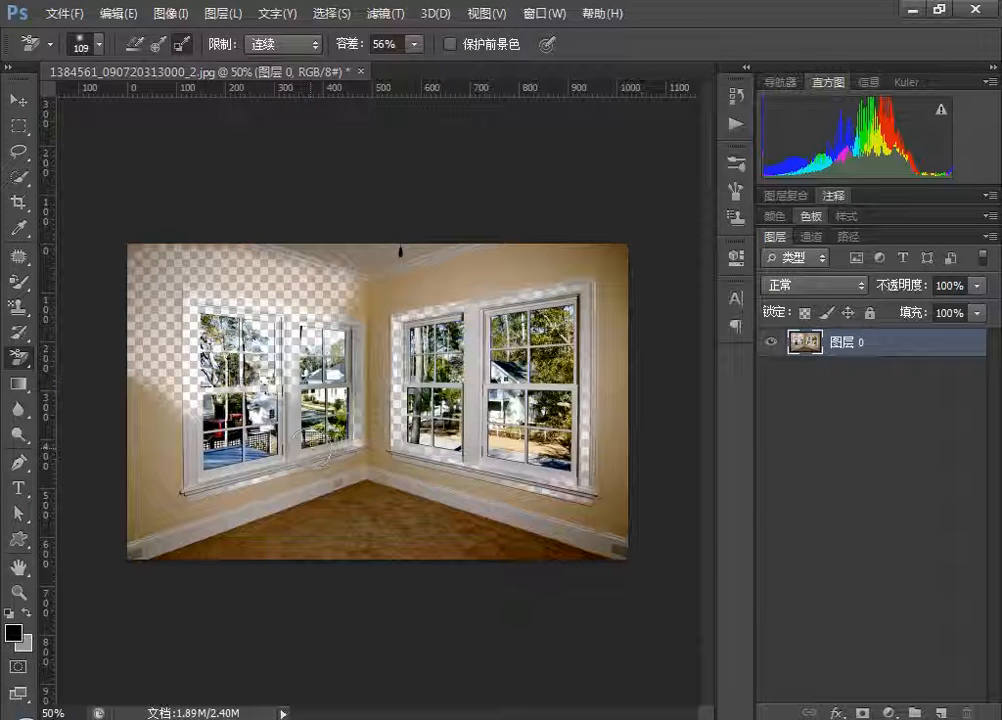
{"action": "left_click", "coordinate": [212, 424]}
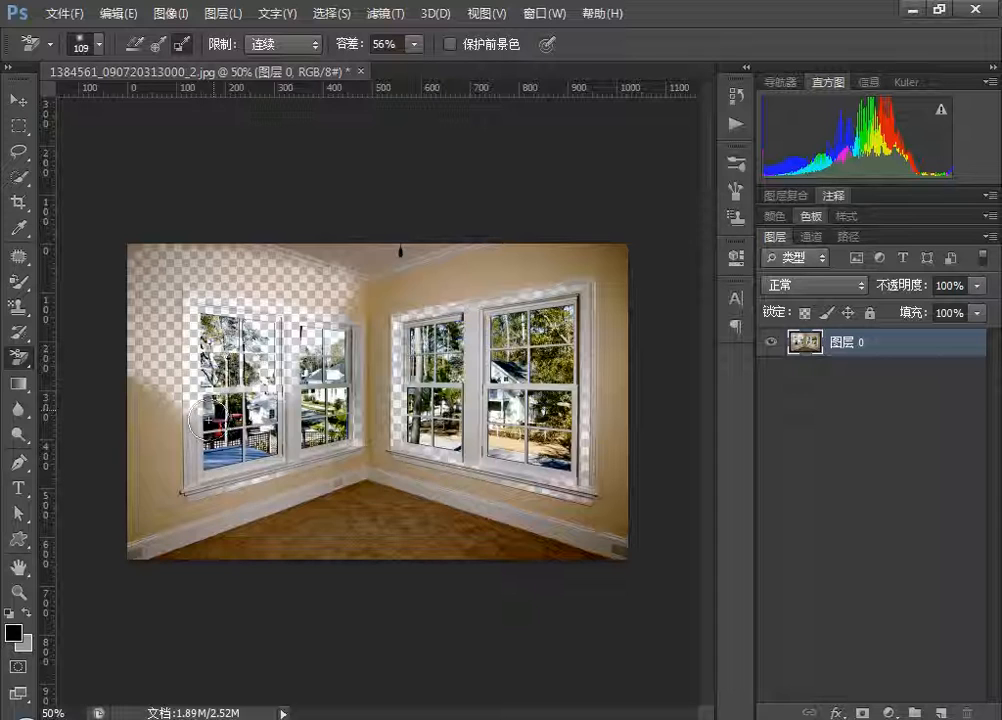
{"action": "left_click", "coordinate": [24, 656]}
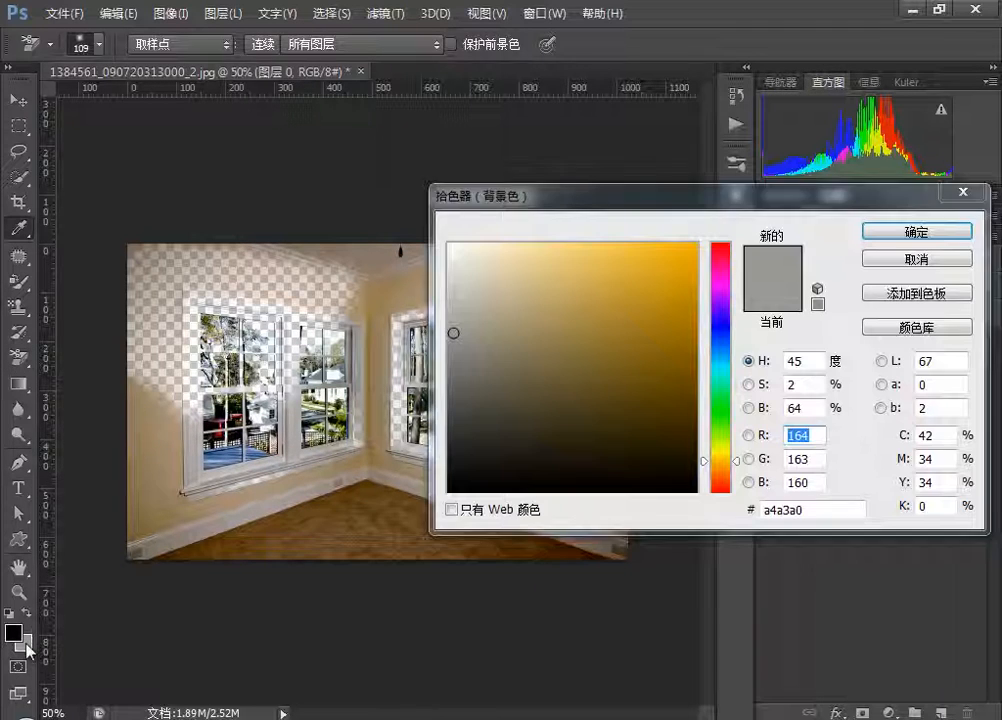
{"action": "left_click", "coordinate": [916, 232]}
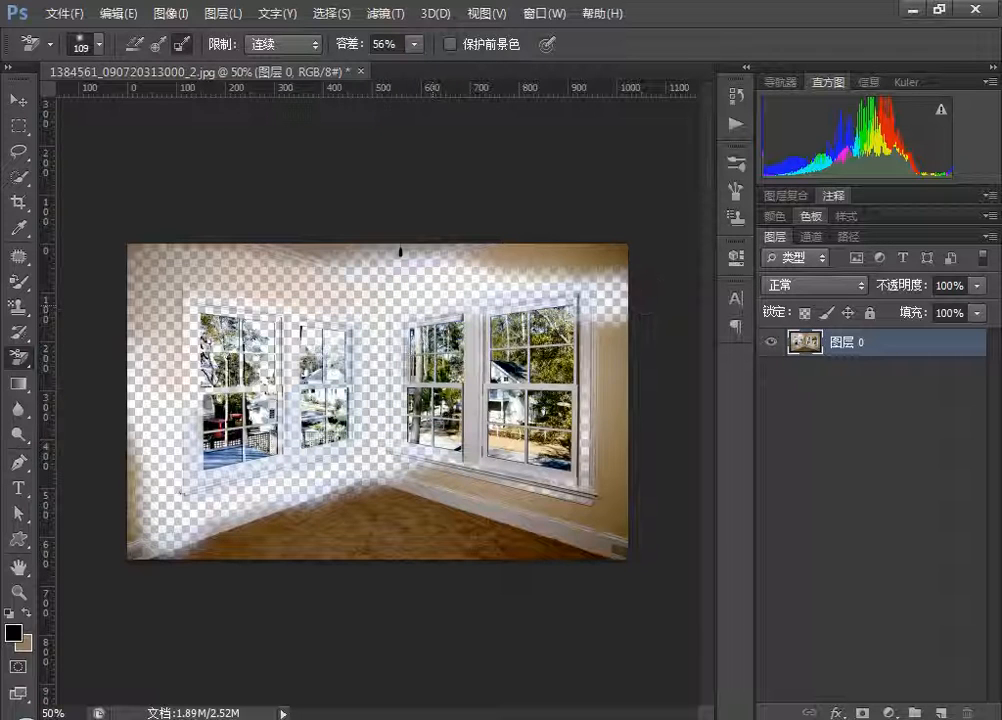
Erase the wall around the windows and down to the floor.
{"action": "left_click", "coordinate": [396, 456]}
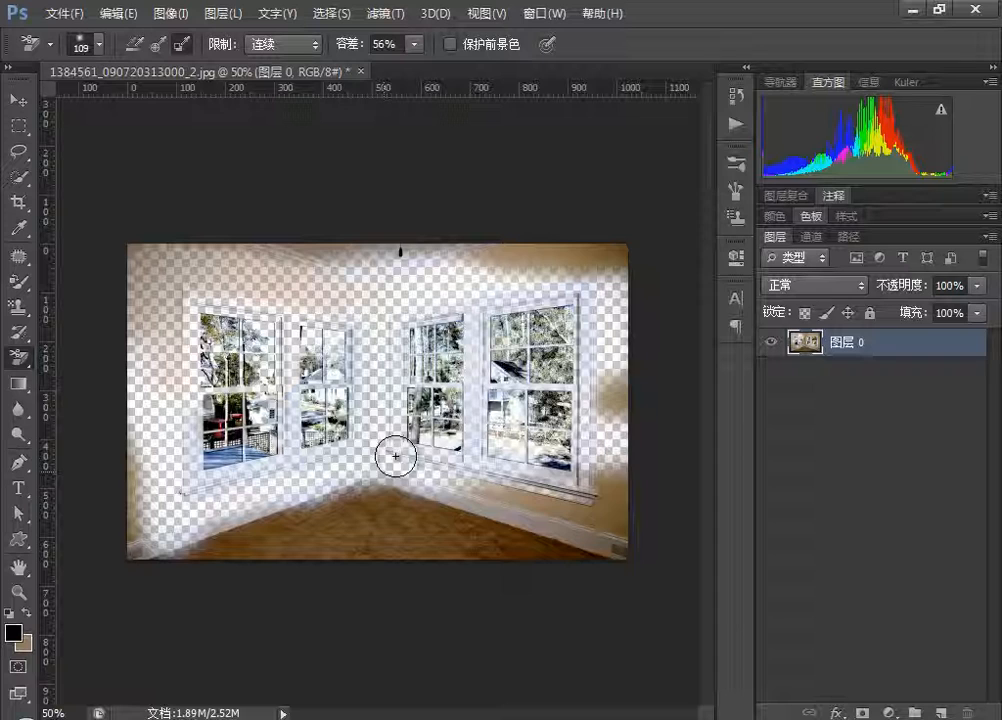
{"action": "left_click", "coordinate": [396, 456]}
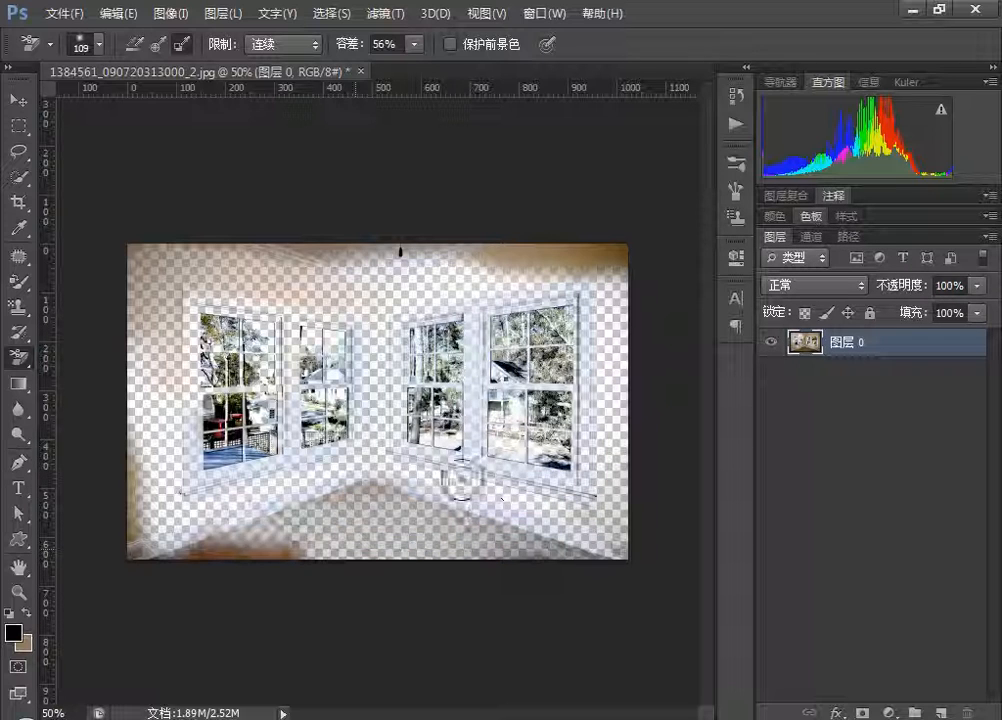
{"action": "left_click", "coordinate": [462, 480]}
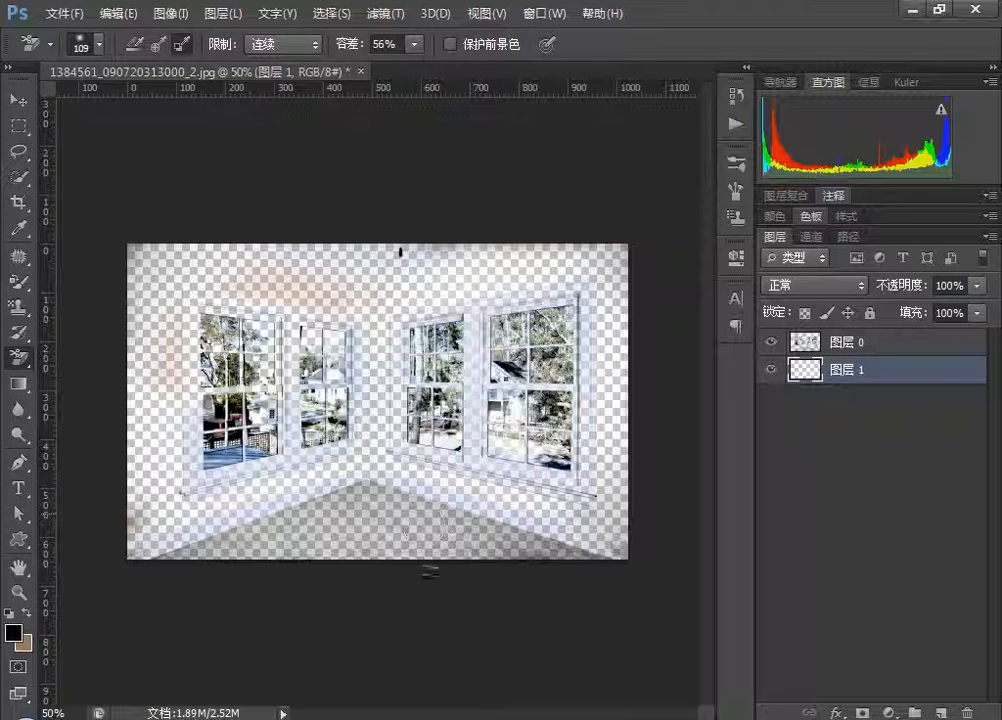
Preview the erased walls over a black fill, undo it, and revert the photo to its original.
{"action": "key", "text": "alt+delete"}
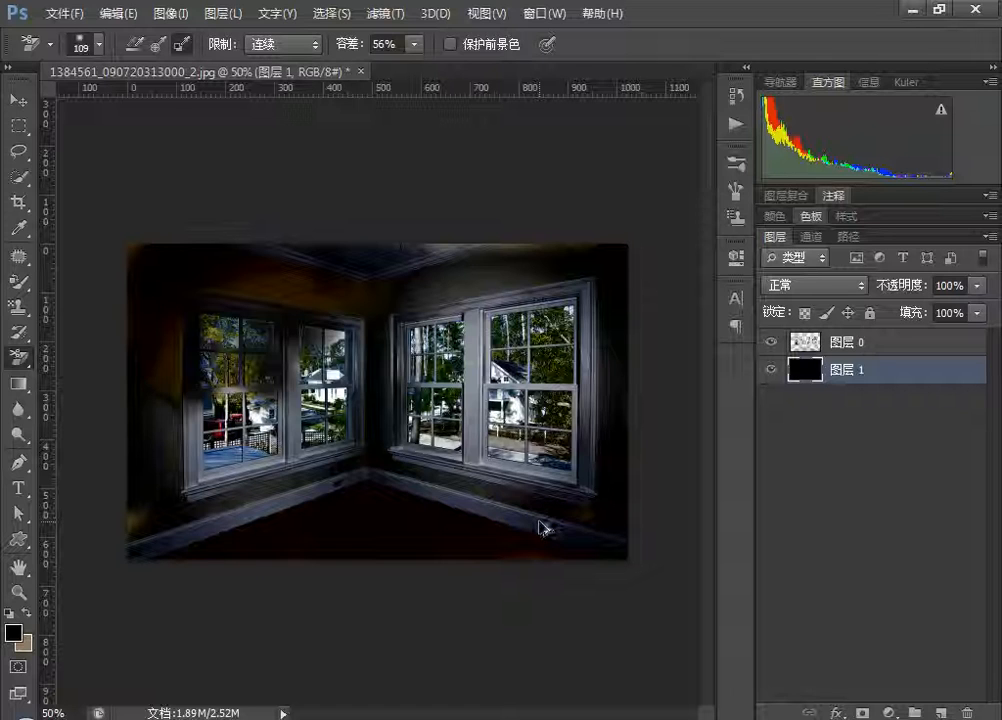
{"action": "key", "text": "Ctrl+Alt+Z"}
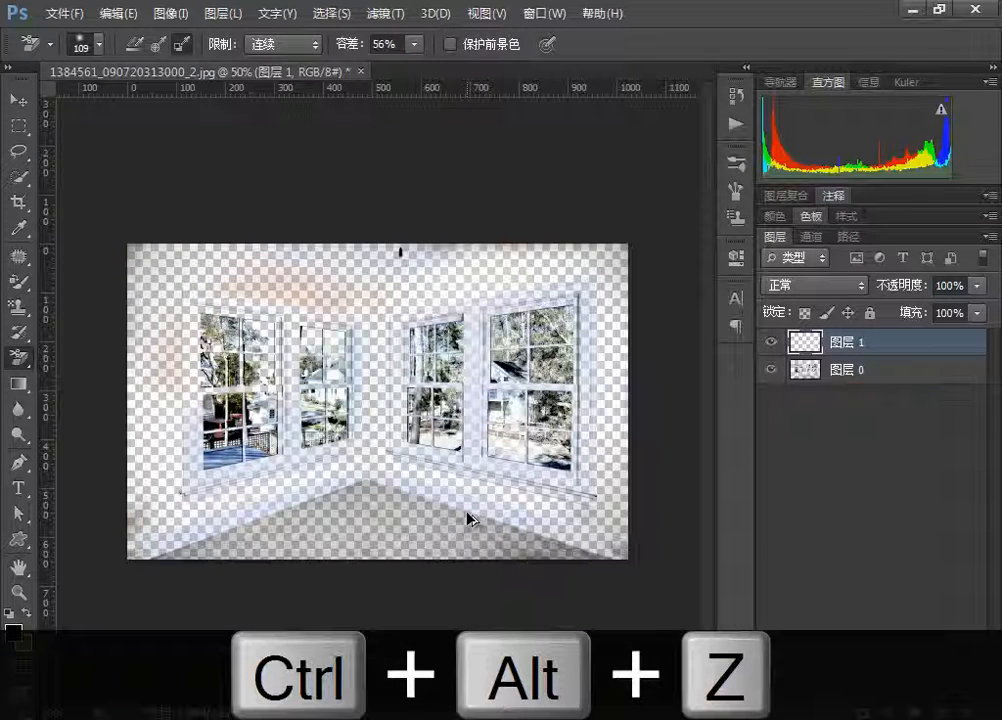
{"action": "key", "text": "F12"}
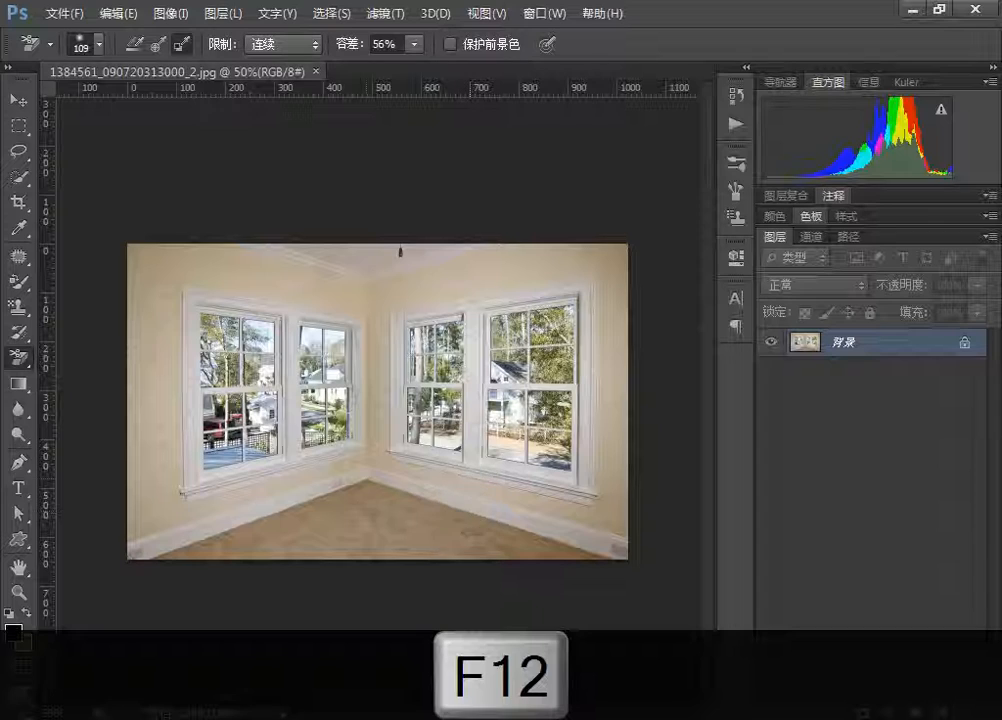
Darken the room photo with a Levels adjustment (Ctrl+L).
{"action": "key", "text": "ctrl+l"}
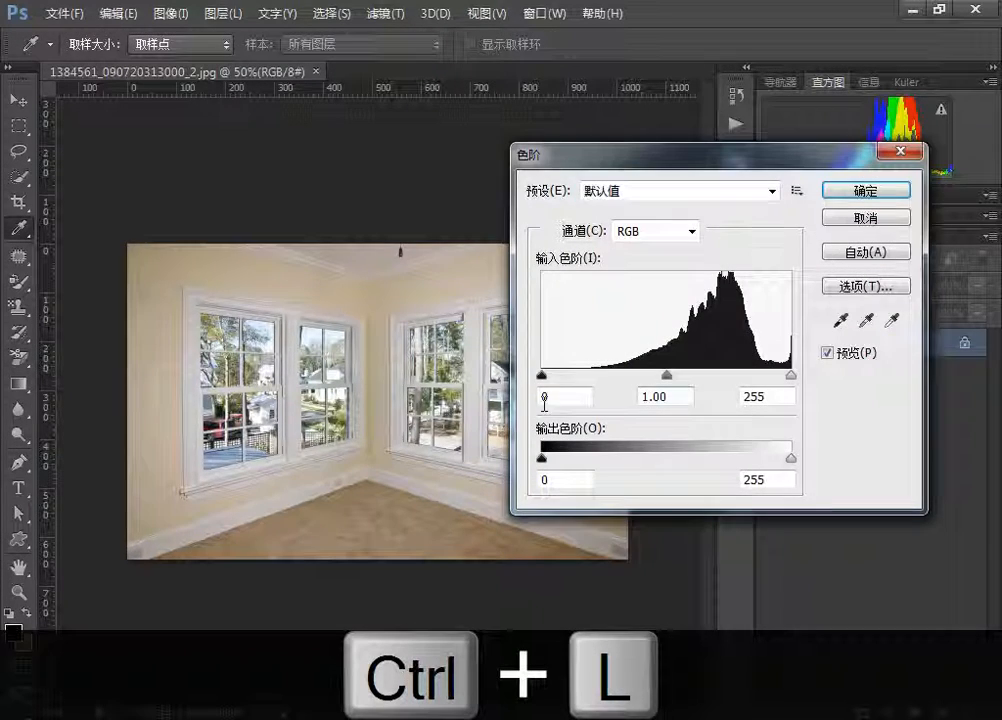
{"action": "left_click", "coordinate": [864, 188]}
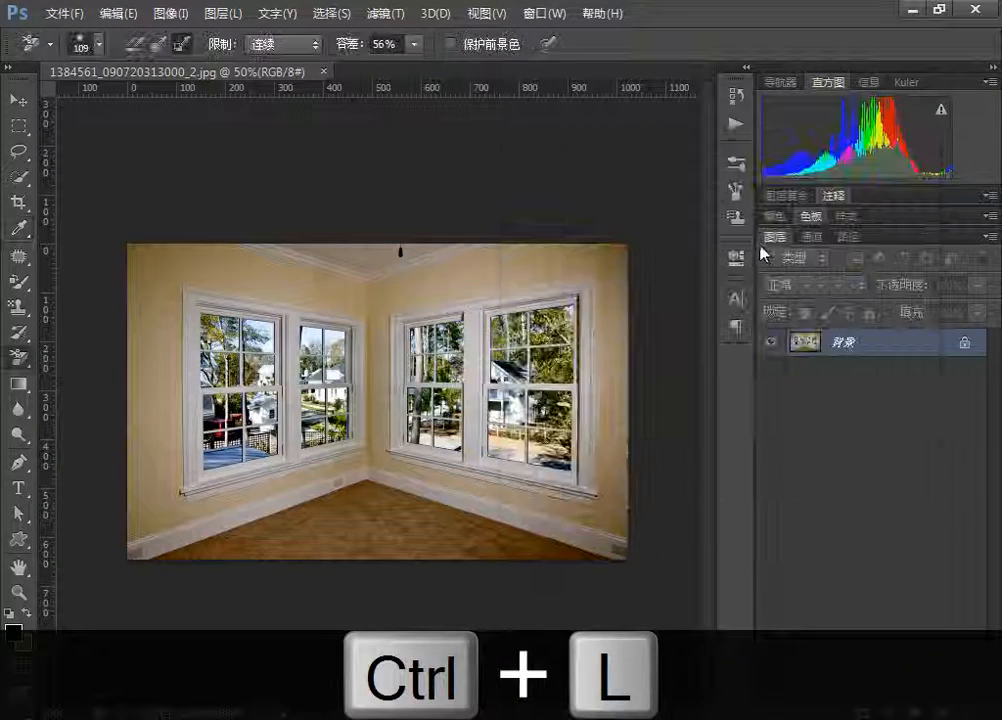
{"action": "key", "text": "ctrl+l"}
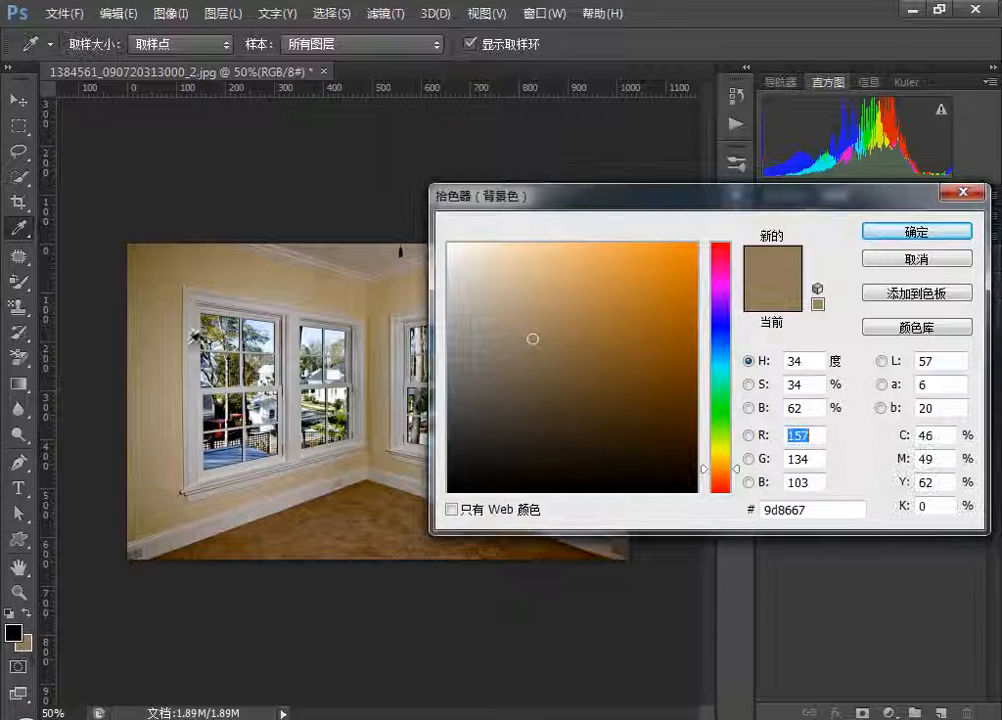
Sample wall colour as background, window-frame colour as protected foreground, and erase the wall near the ceiling.
{"action": "left_click", "coordinate": [916, 232]}
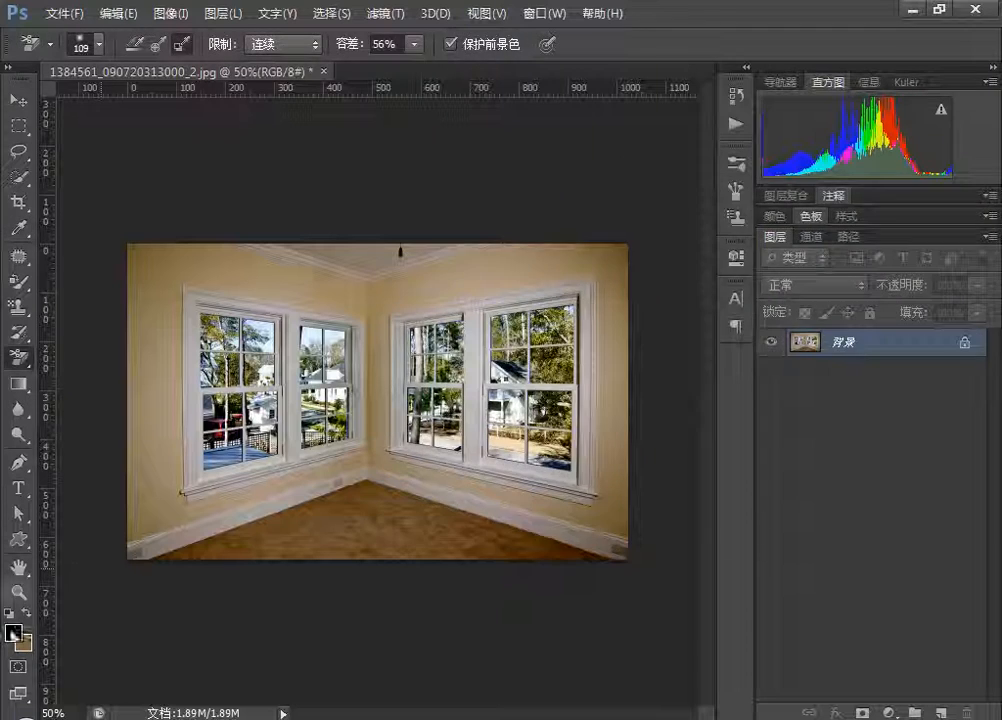
{"action": "left_click", "coordinate": [12, 634]}
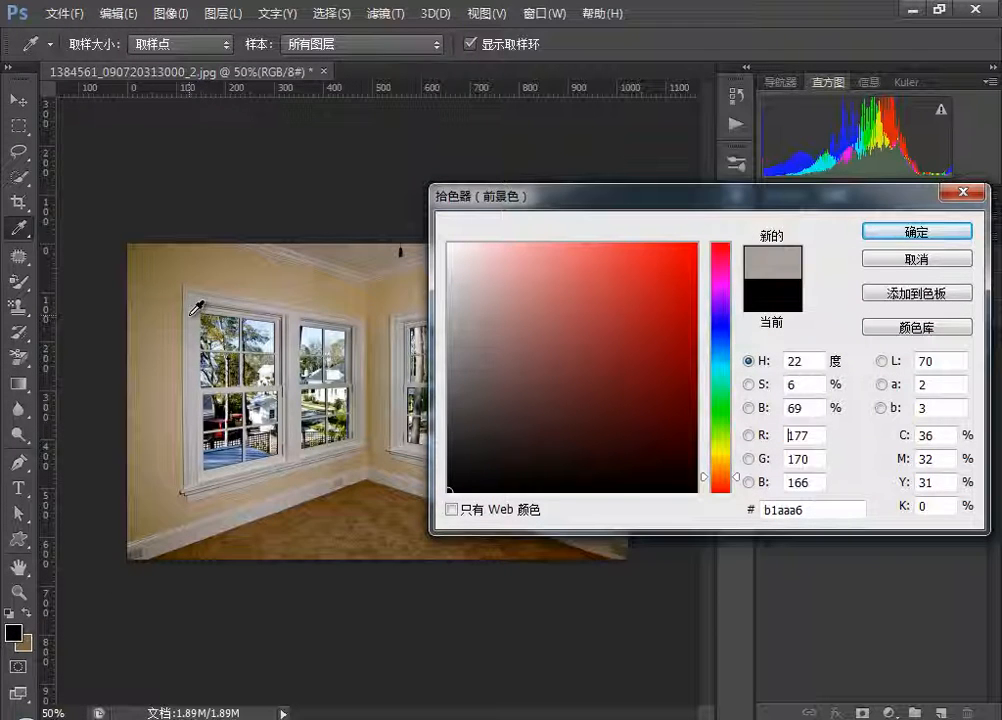
{"action": "left_click", "coordinate": [916, 232]}
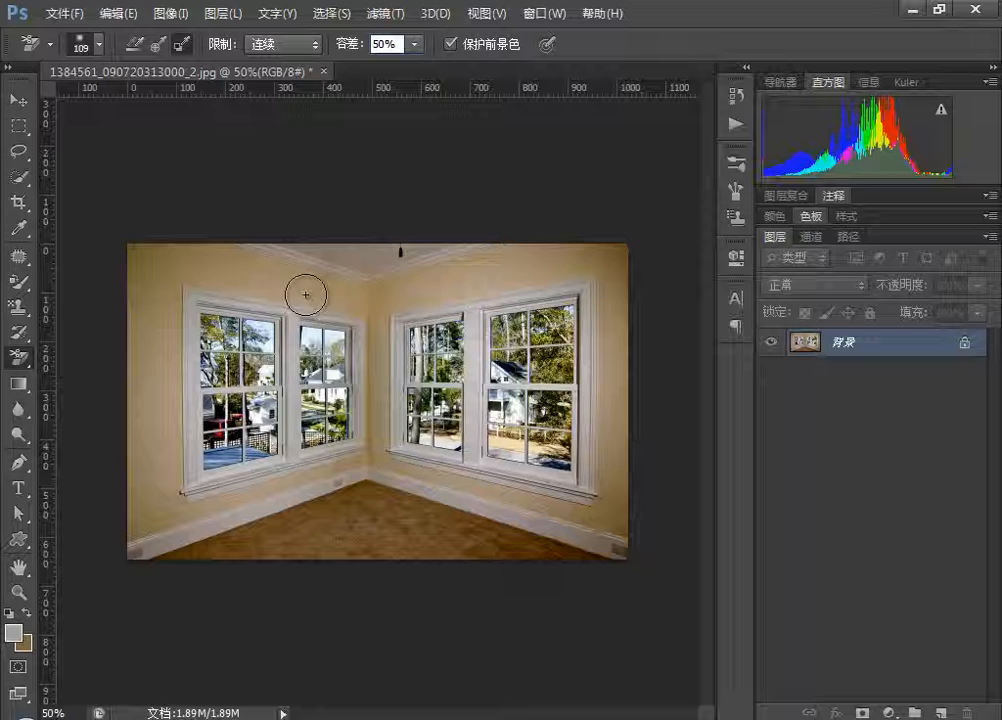
{"action": "left_click", "coordinate": [304, 294]}
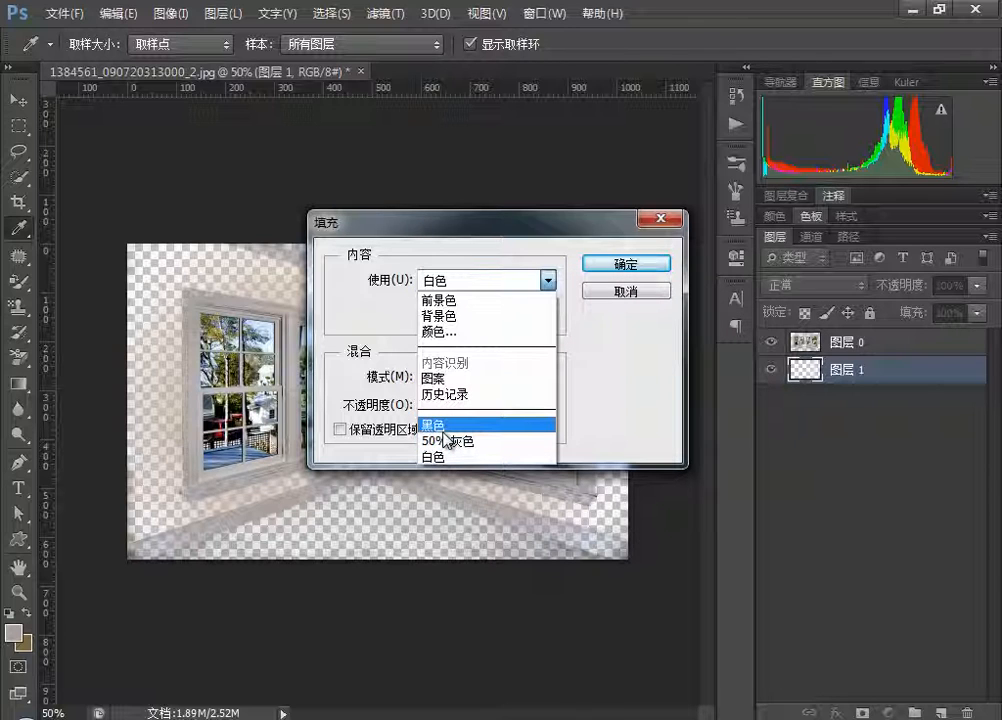
Fill the lower layer with a custom blue from the Color Picker, then step back once.
{"action": "left_click", "coordinate": [438, 332]}
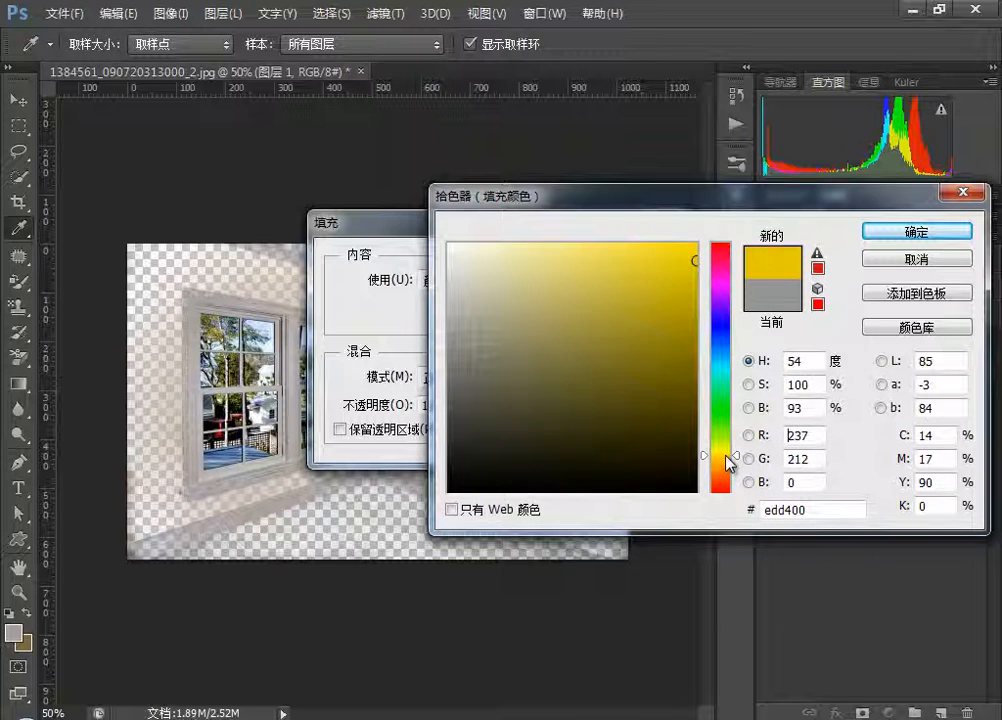
{"action": "left_click", "coordinate": [680, 378]}
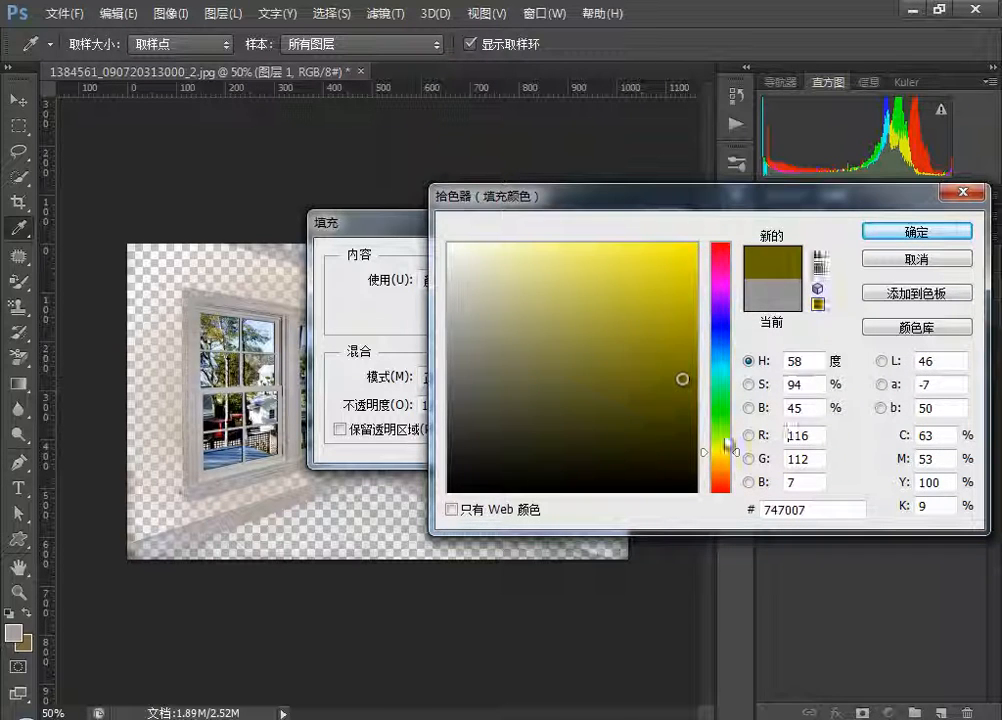
{"action": "left_click_drag", "start_coordinate": [724, 444], "coordinate": [724, 352]}
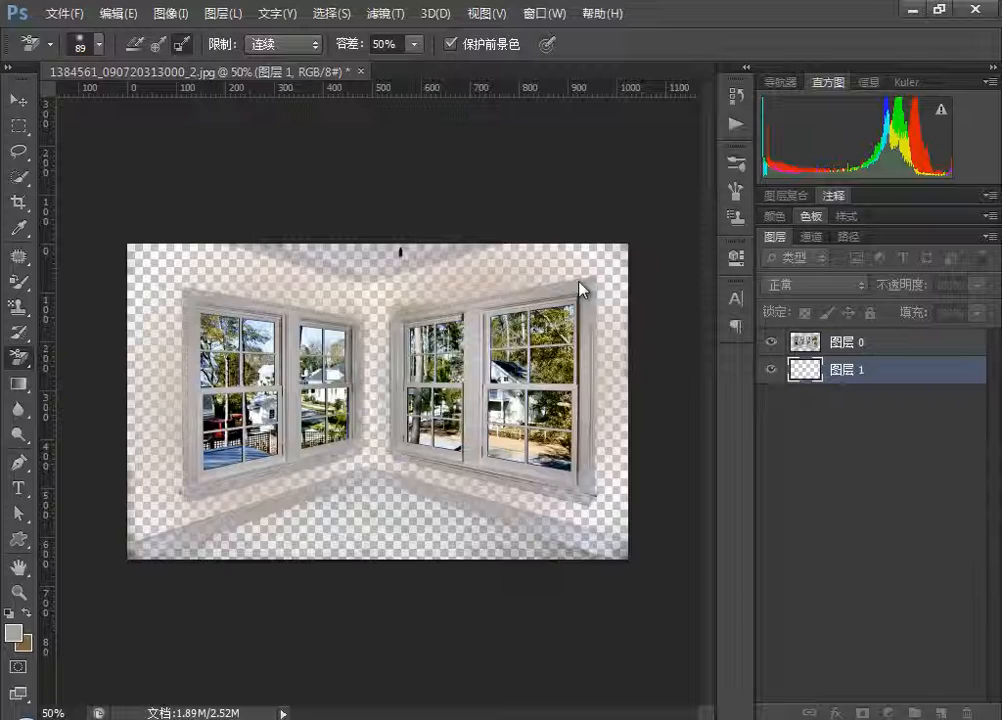
{"action": "left_click", "coordinate": [624, 478]}
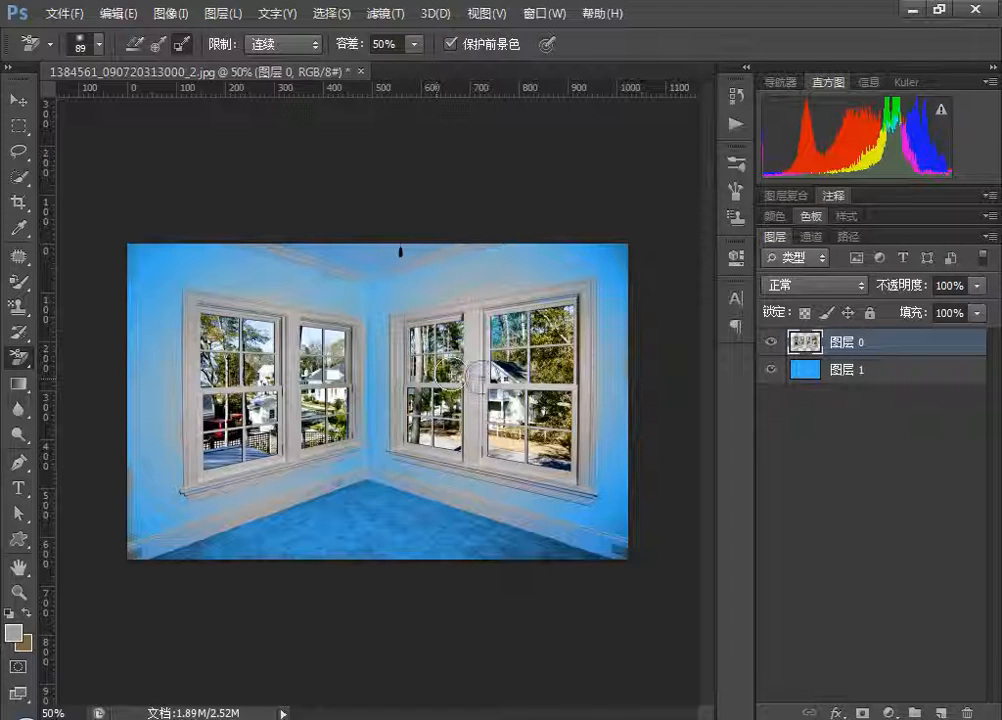
{"action": "key", "text": "ctrl+alt+z"}
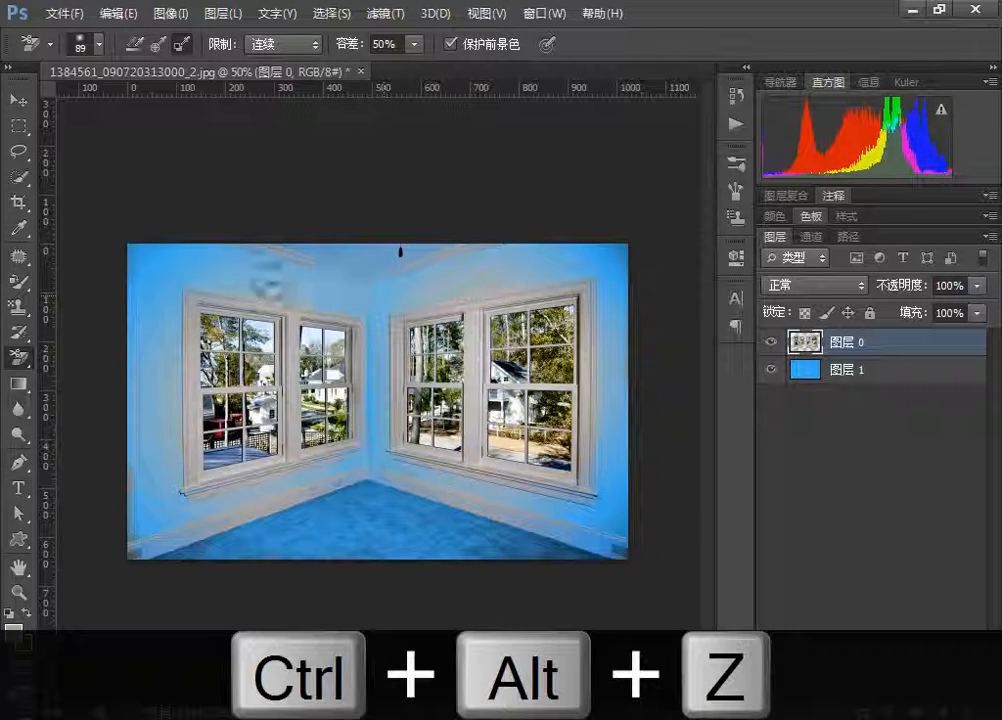